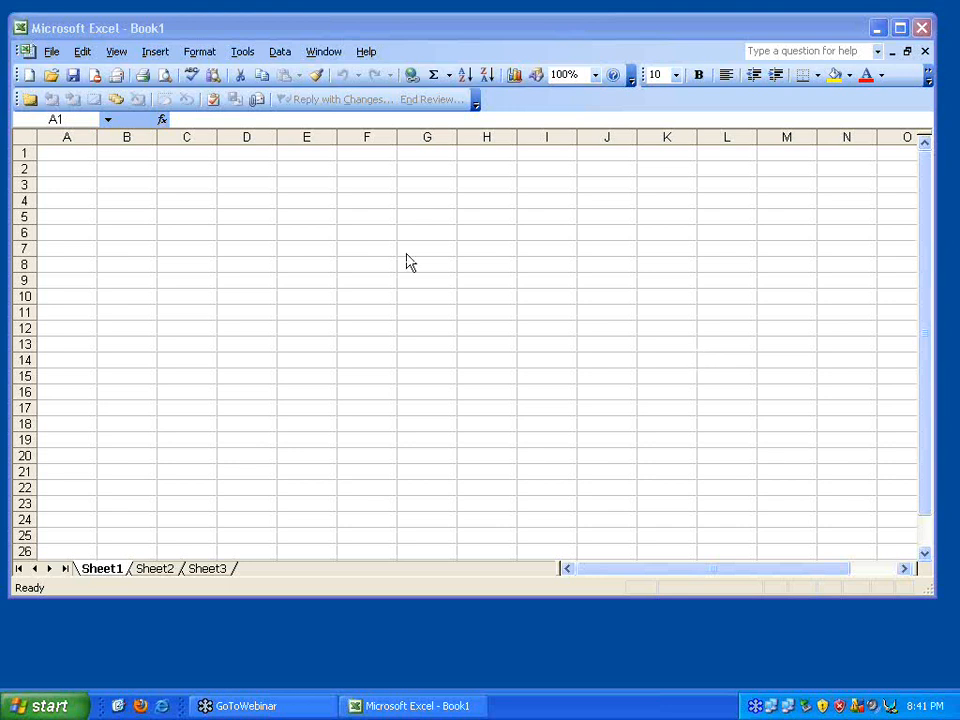
mouse_move(370, 271)
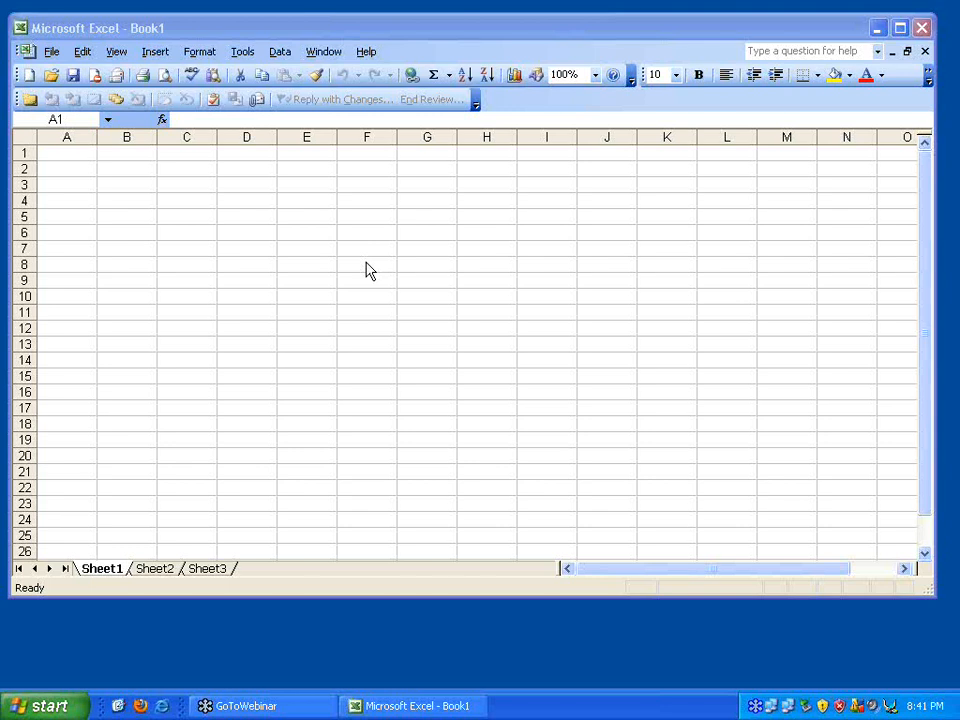
mouse_move(85, 163)
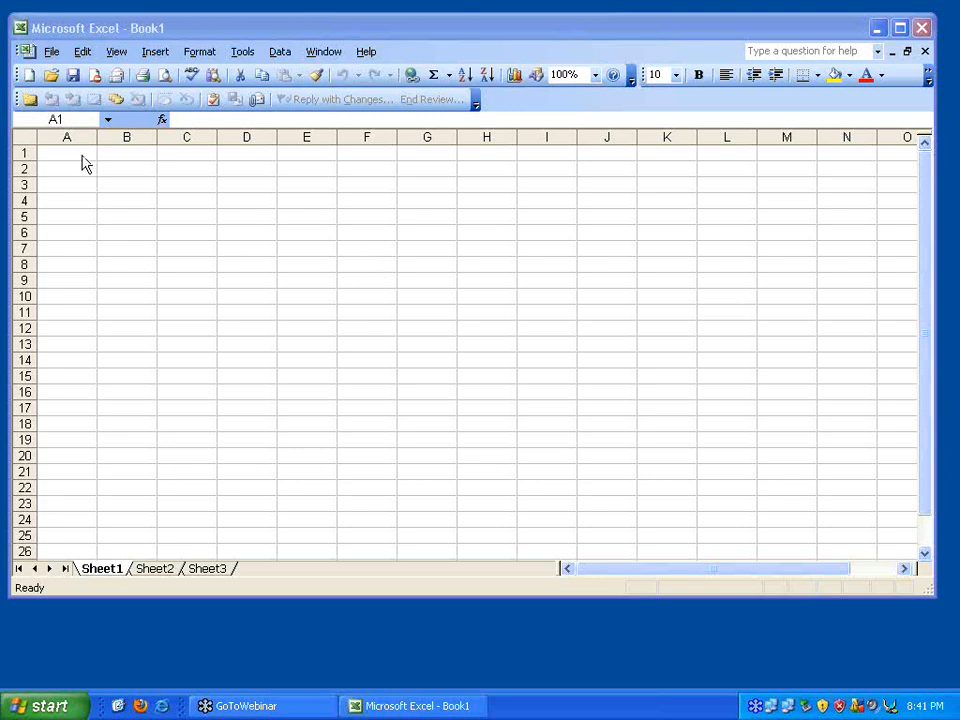
- Enter the title 'Customer cares for data' in cell A1
left_click(66, 152)
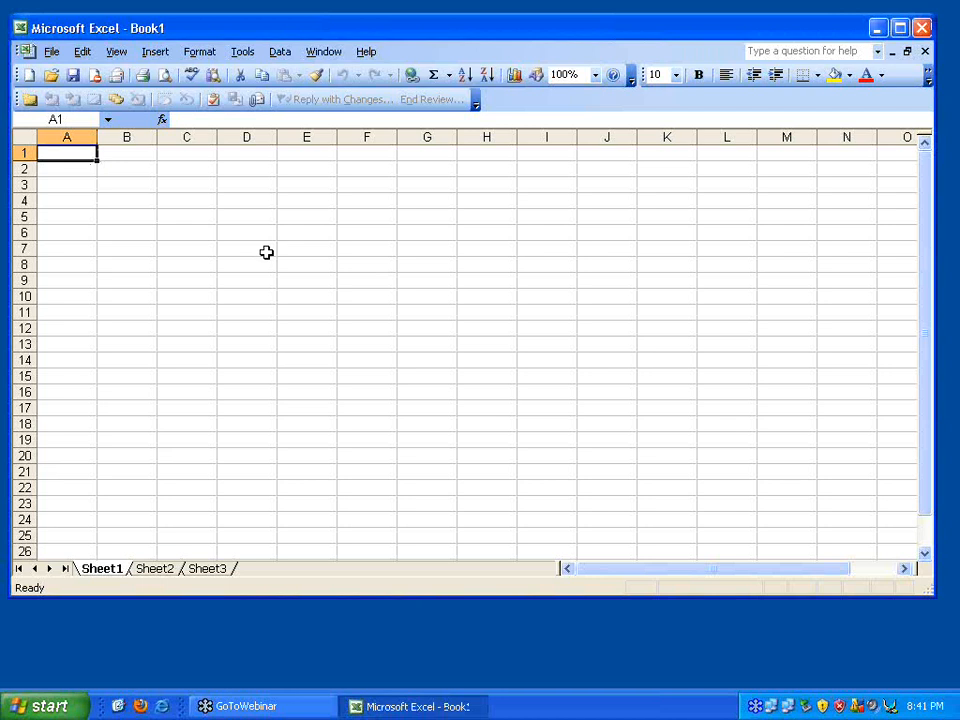
type("Customer")
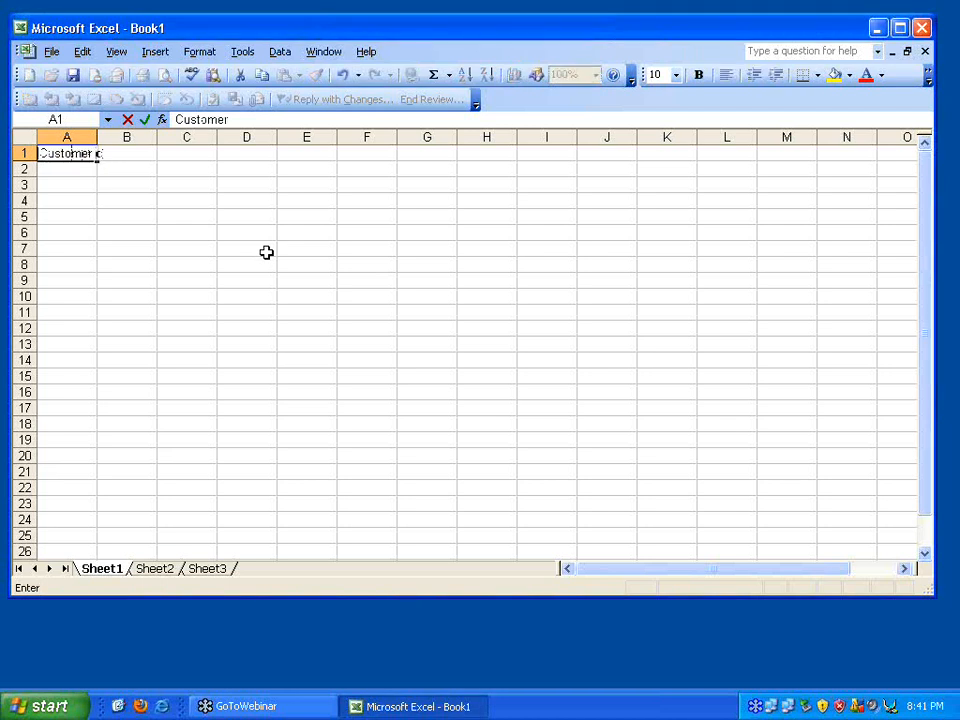
type("cares for")
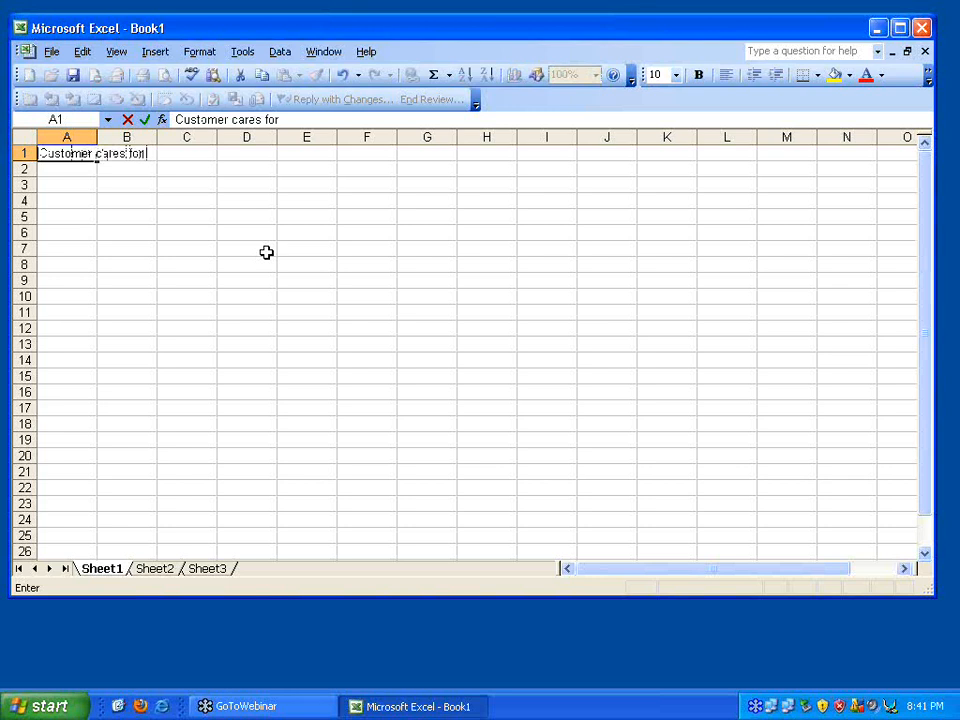
type("data")
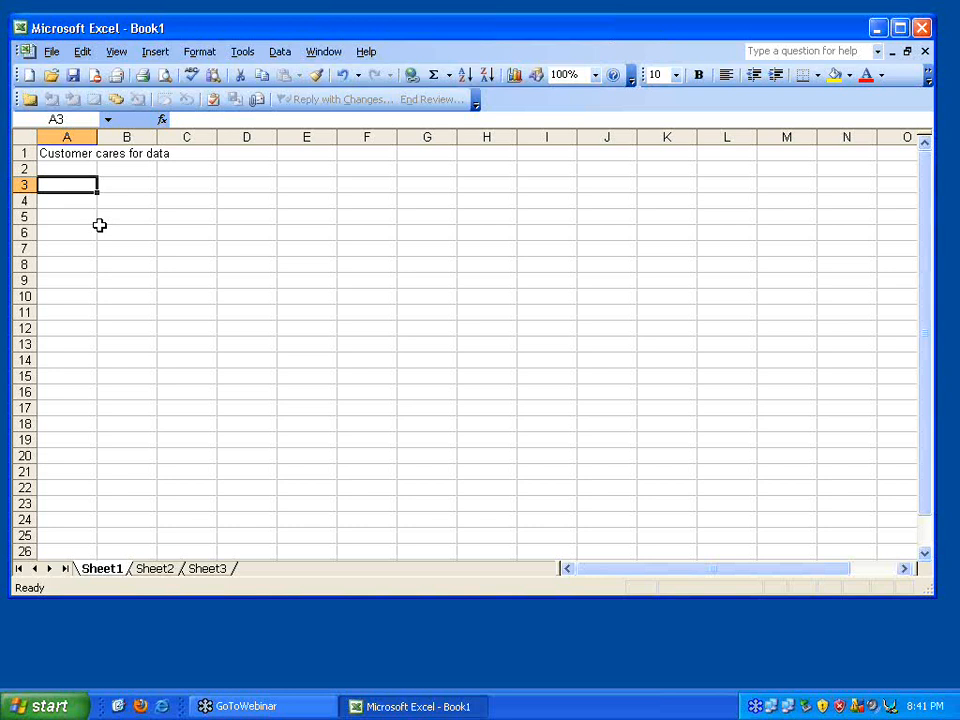
- Add the 'Bank' label with Deposit amount, Deposit date and Accountnumber in B3:B5
type("B")
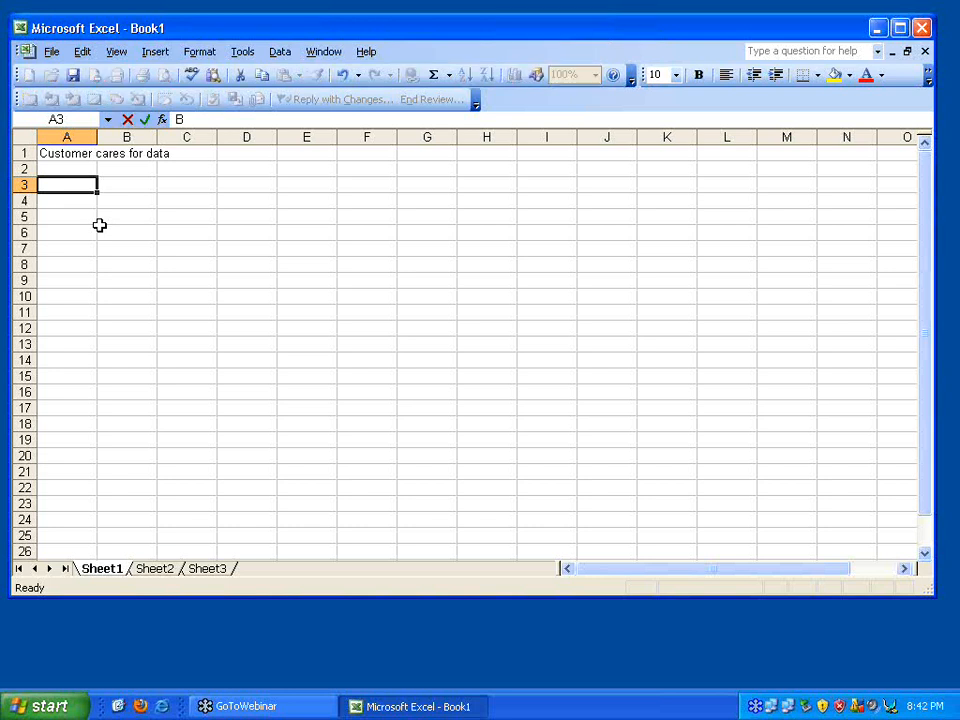
type("Bank")
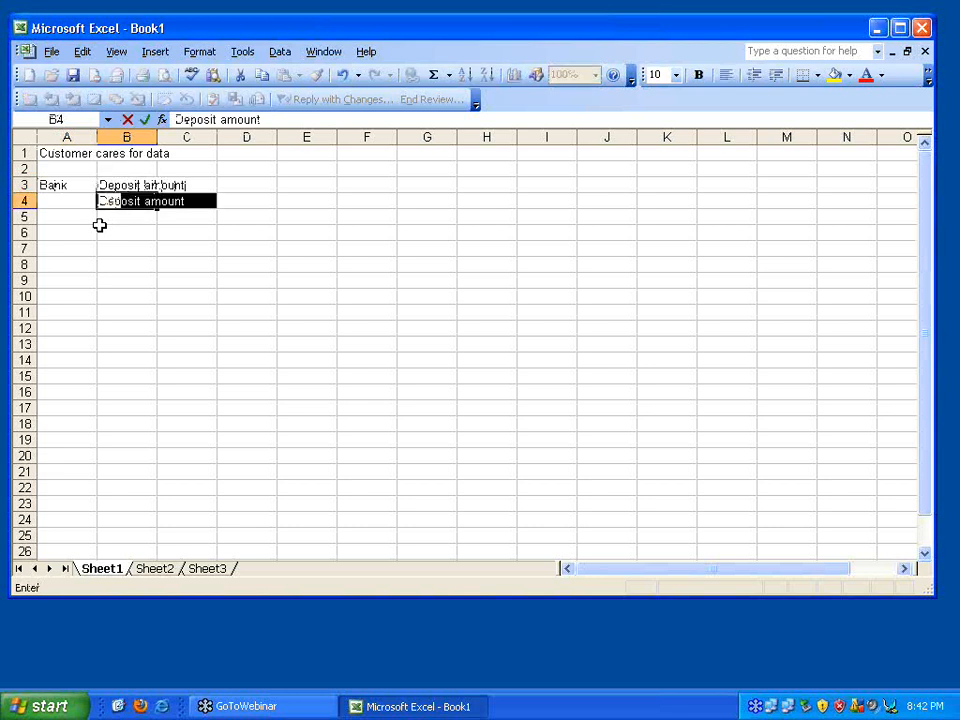
type("Deposit date")
left_click(126, 217)
type("Acco")
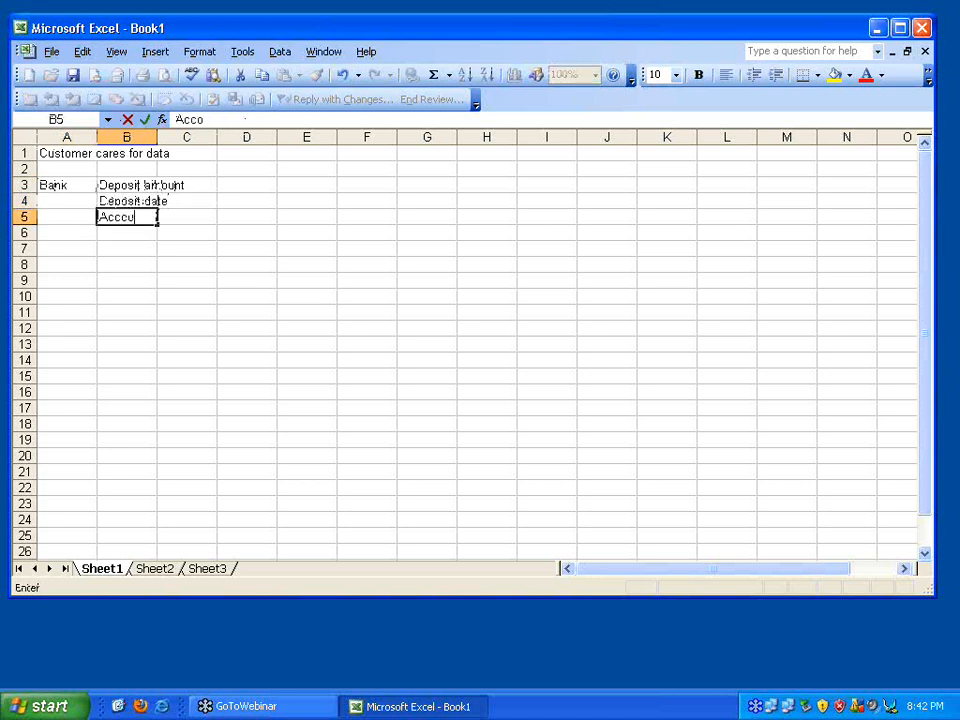
key("Return")
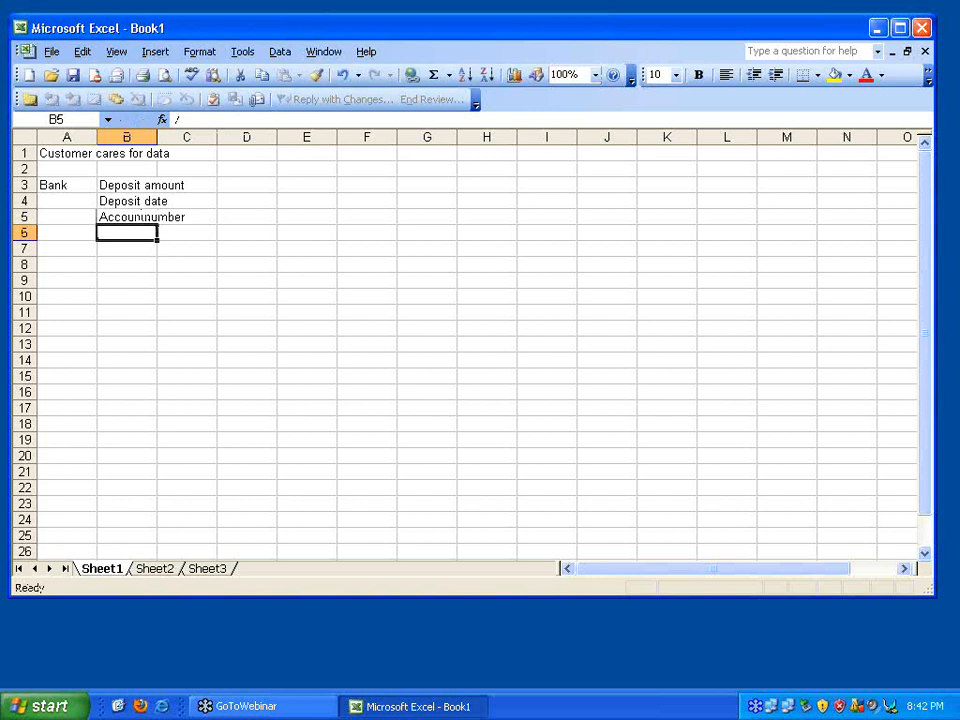
left_click(66, 248)
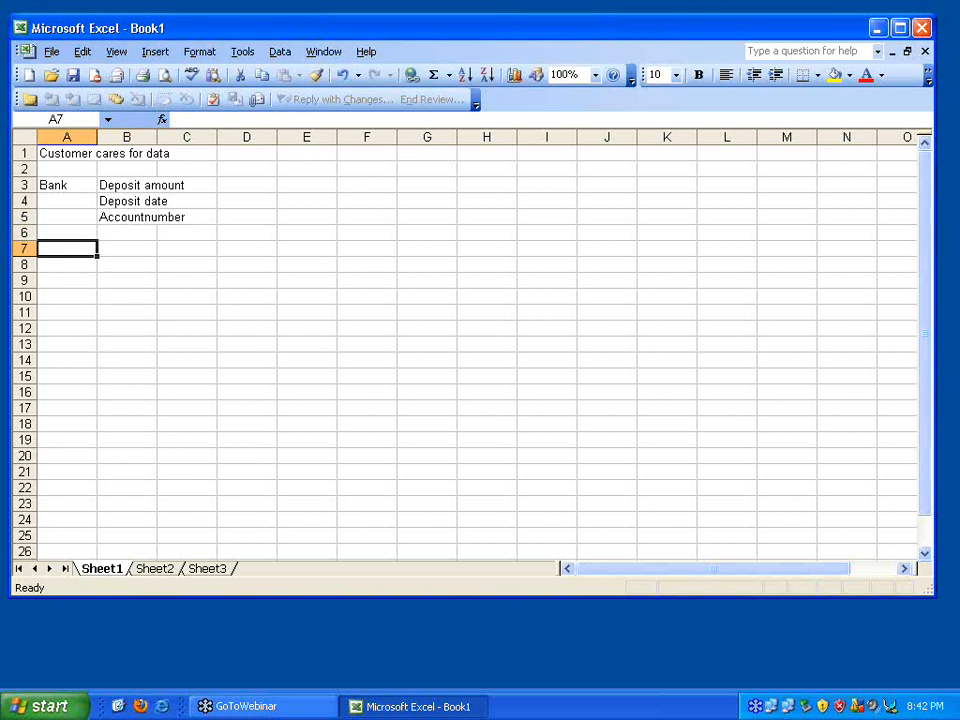
- Enter 'Information' in A7 with 'Collection of data' and 'Collection must mean something' in C7:C8
type("Information")
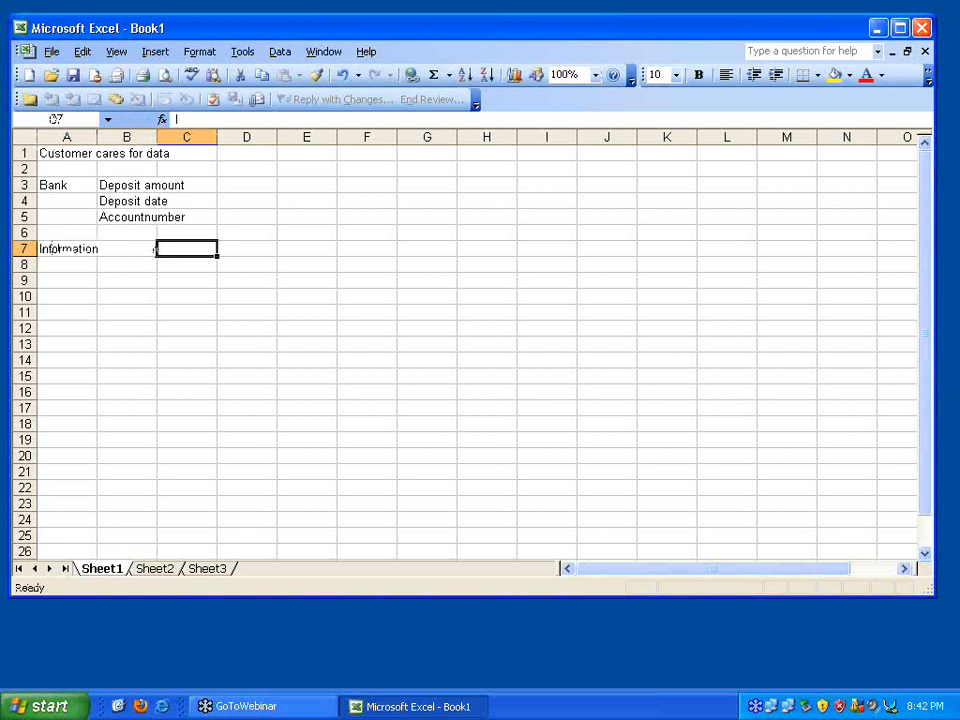
type("Collecti")
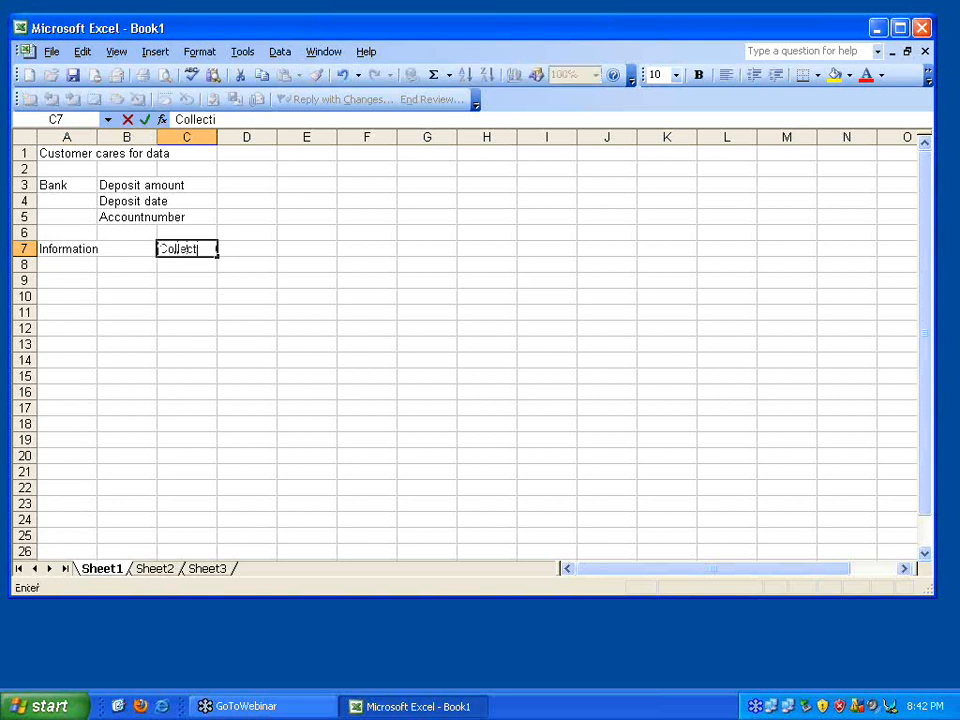
type("on of data")
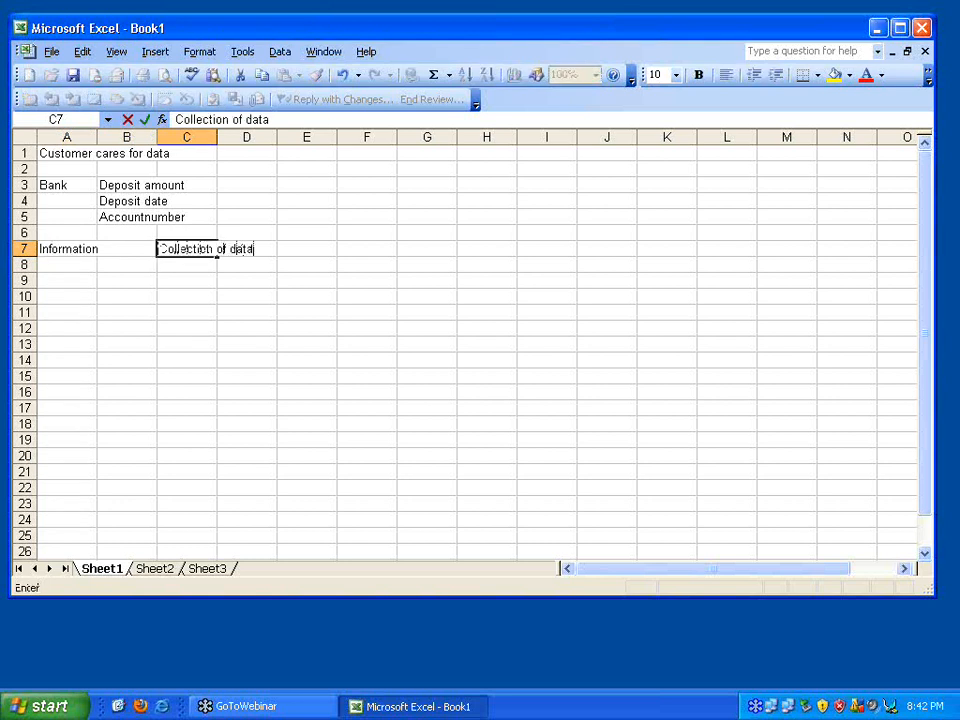
key("Return")
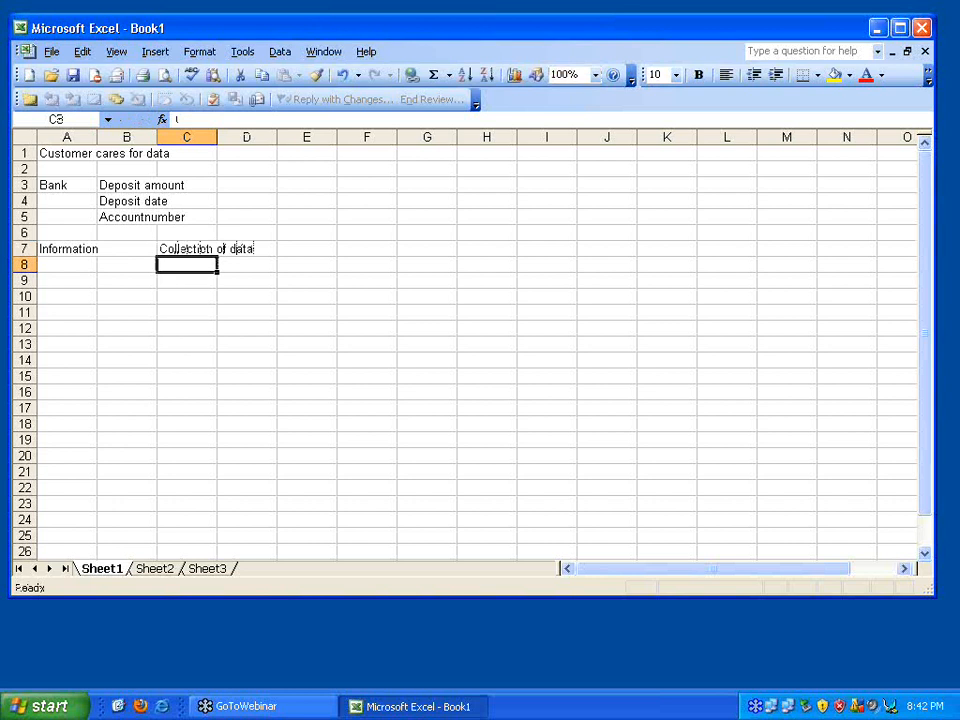
type("Collection of data")
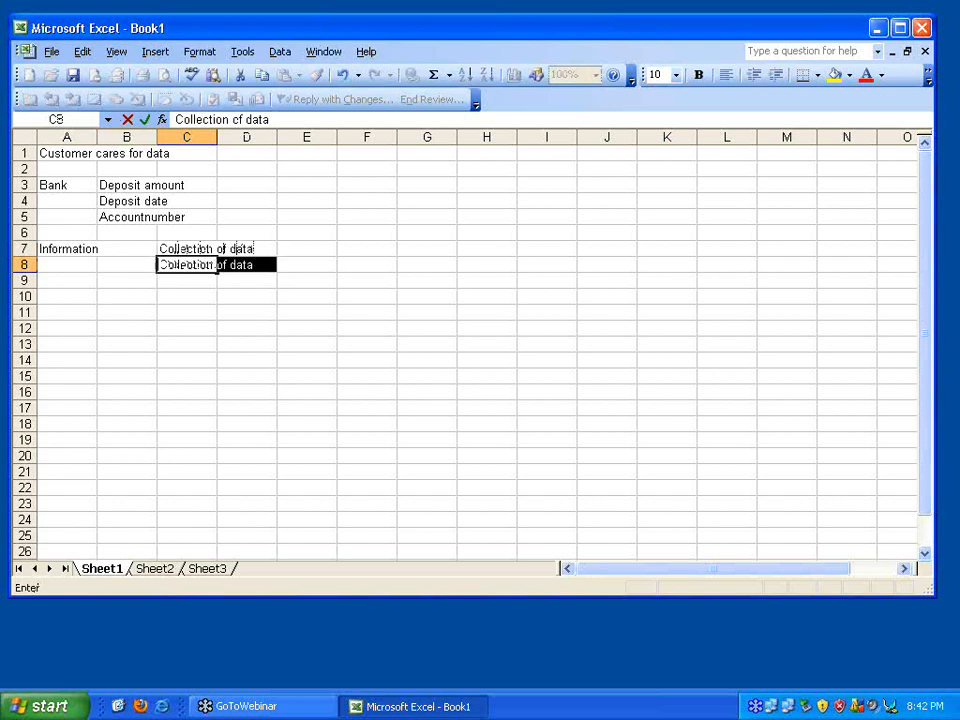
type("Collection must mean something")
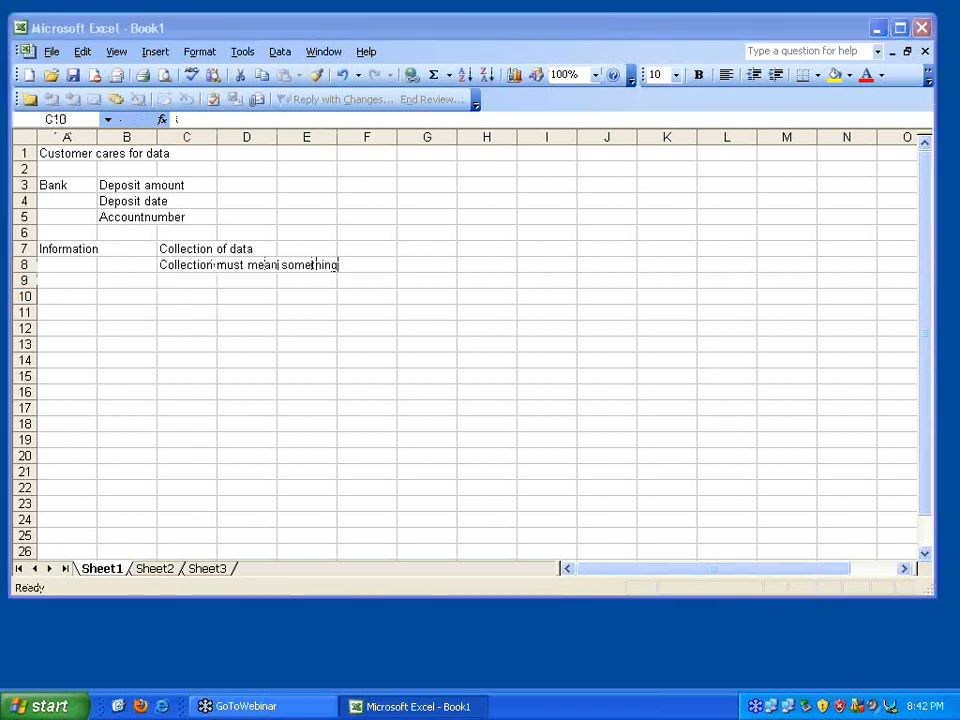
left_click(187, 295)
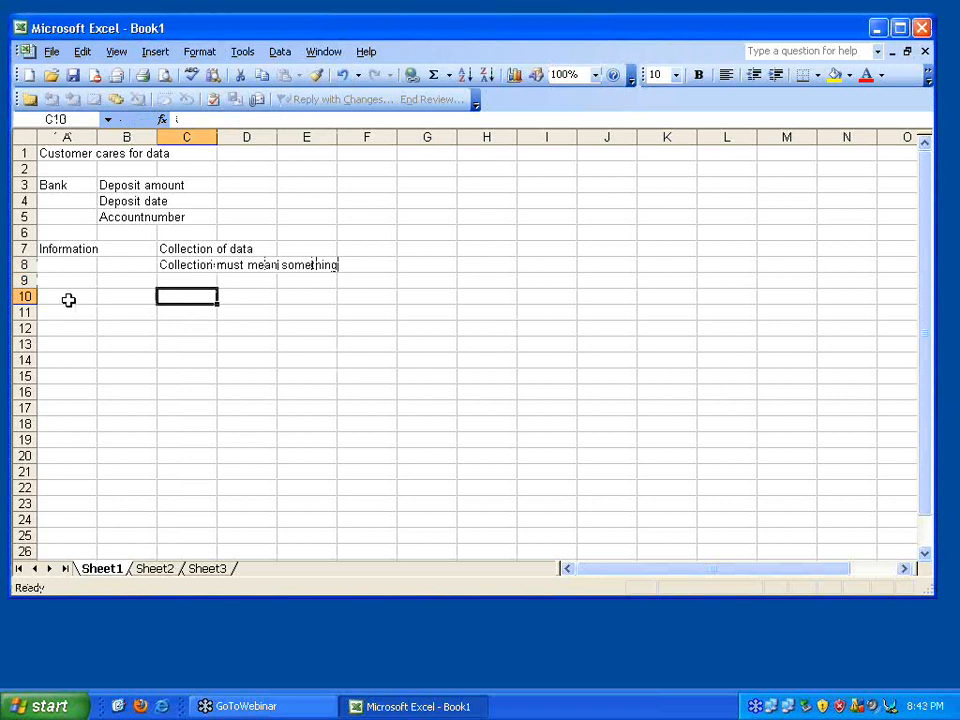
left_click(66, 296)
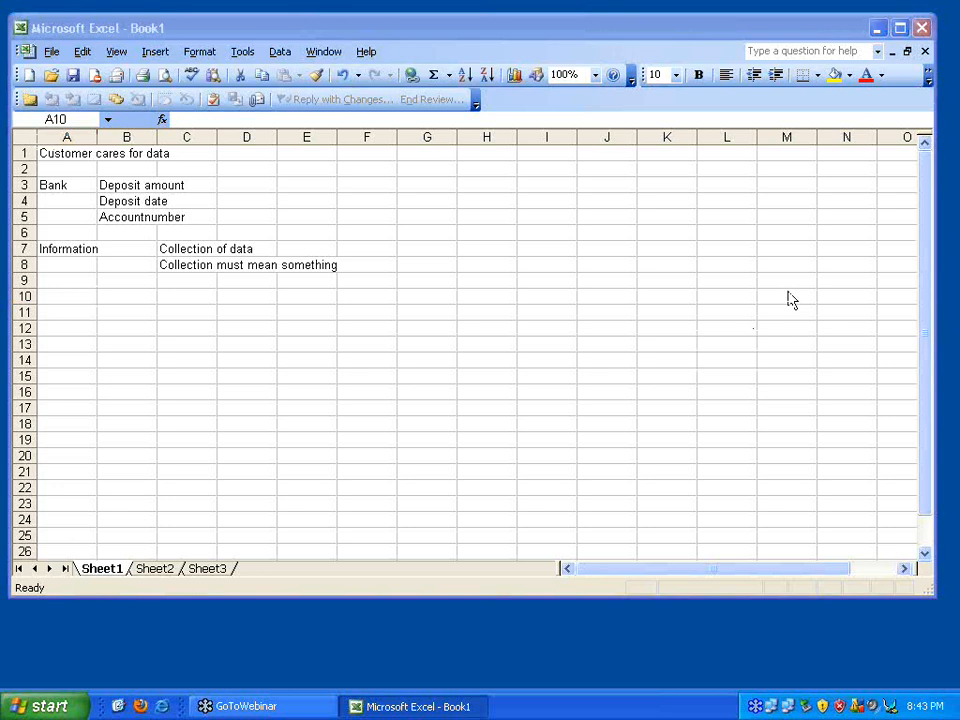
mouse_move(88, 368)
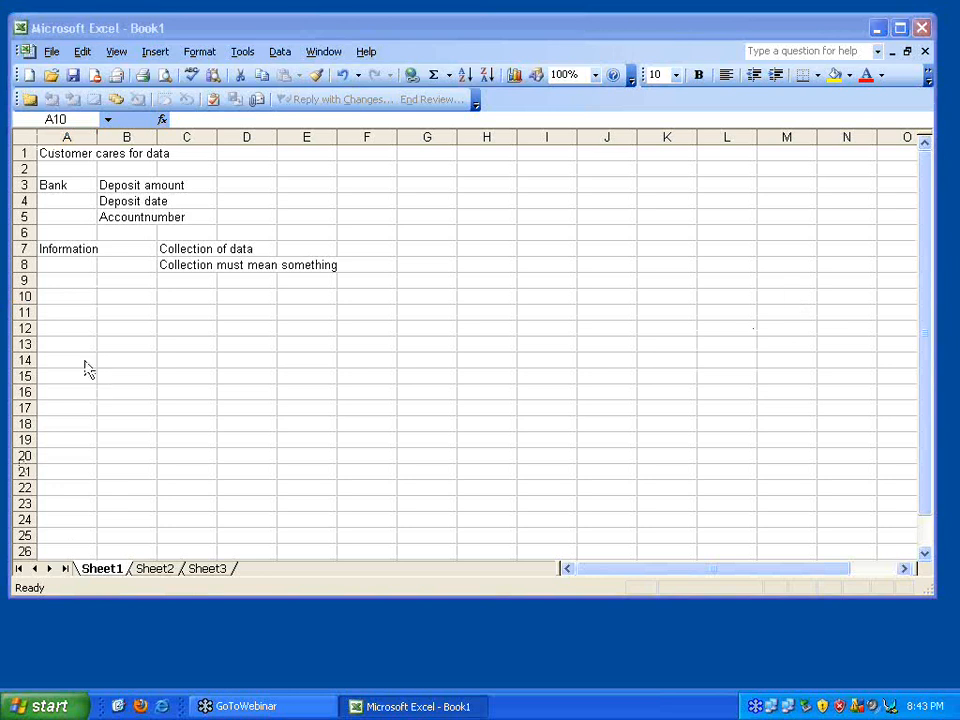
- Enter 'Information is the key and is primary' in A10 and 'Languages or OS are secondary' in A12
left_click(67, 296)
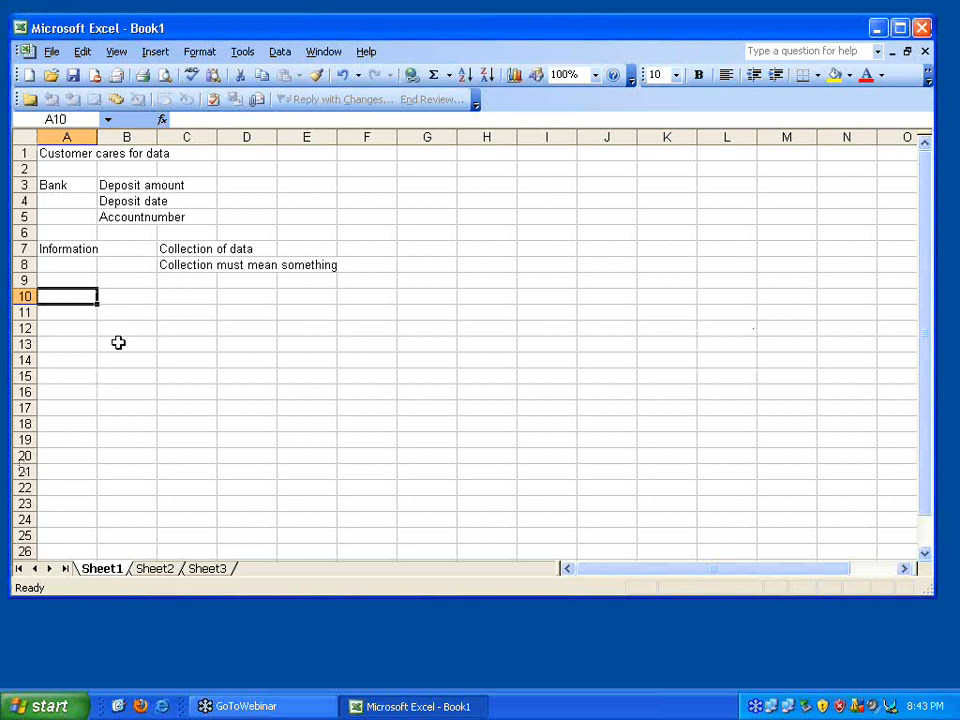
type("Information is the")
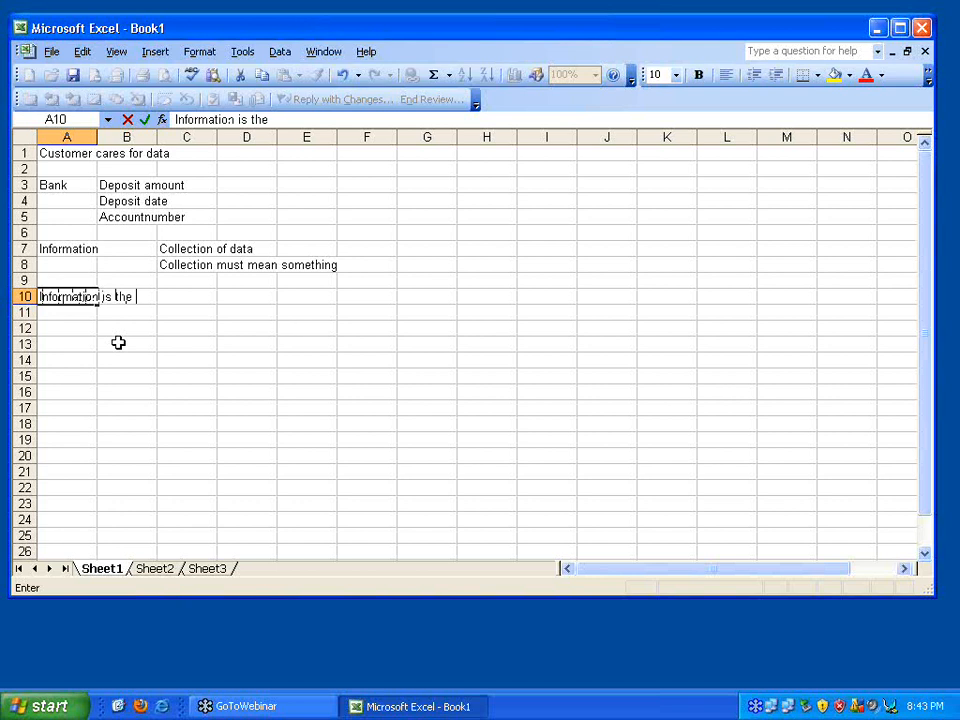
type("key and is primary")
left_click(67, 328)
type("Languages or OS")
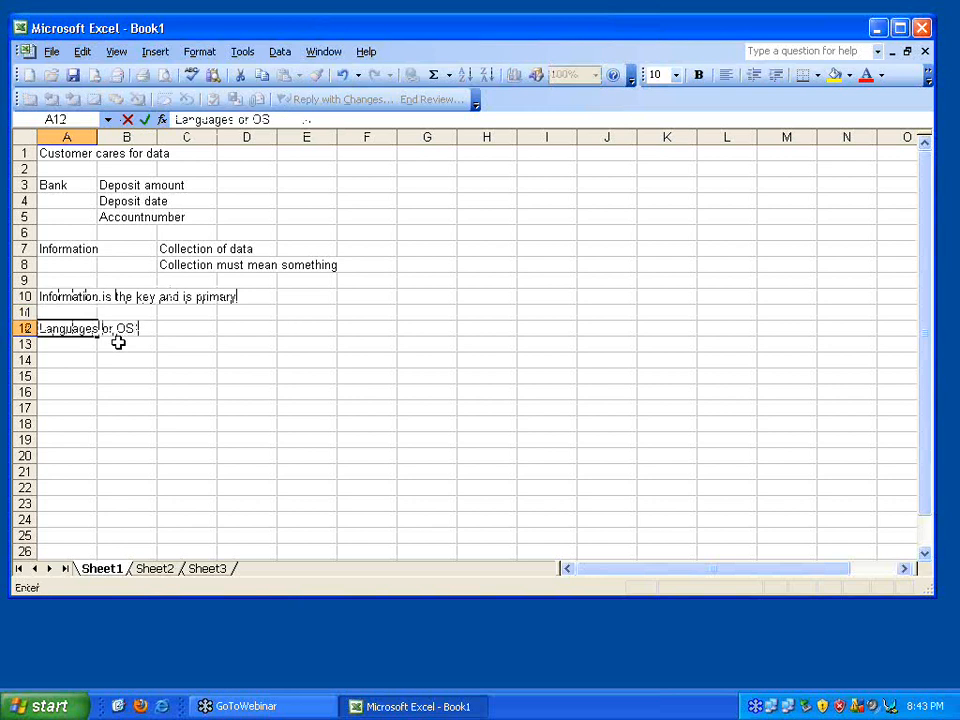
type("are seconda")
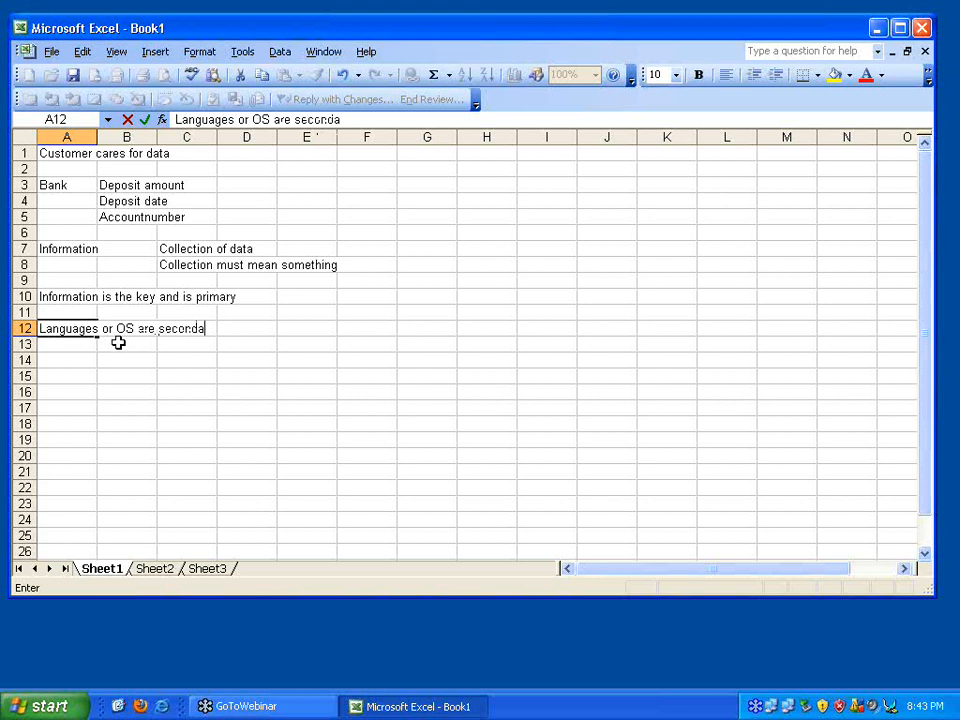
key("Return")
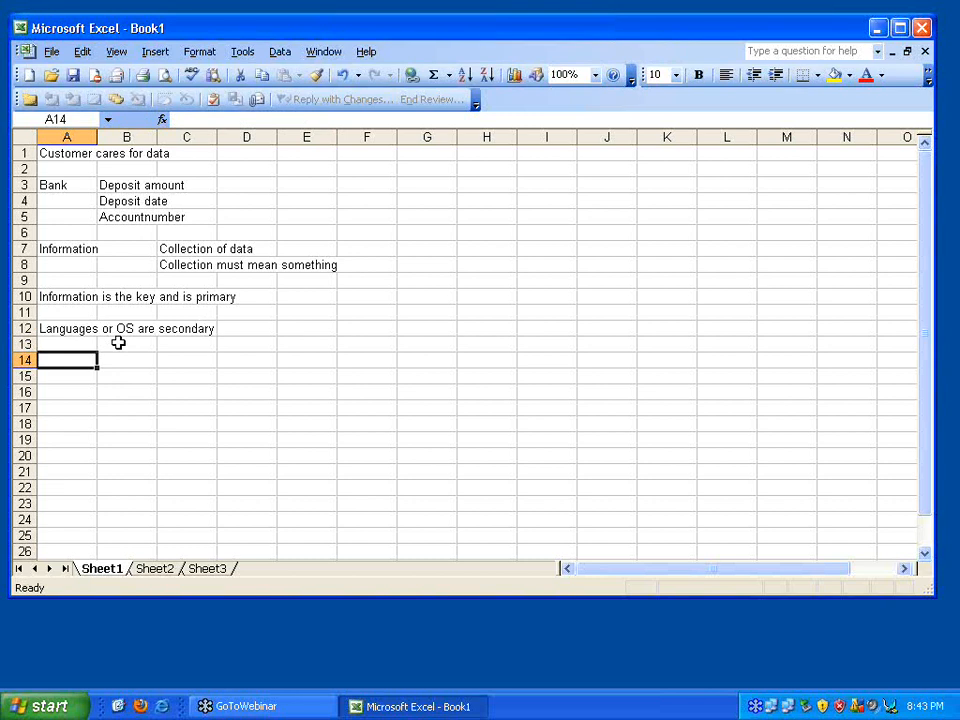
- Enter 'How is the information stored?' followed by Store Data and Retrieve Data in A16:A17
type("Ho")
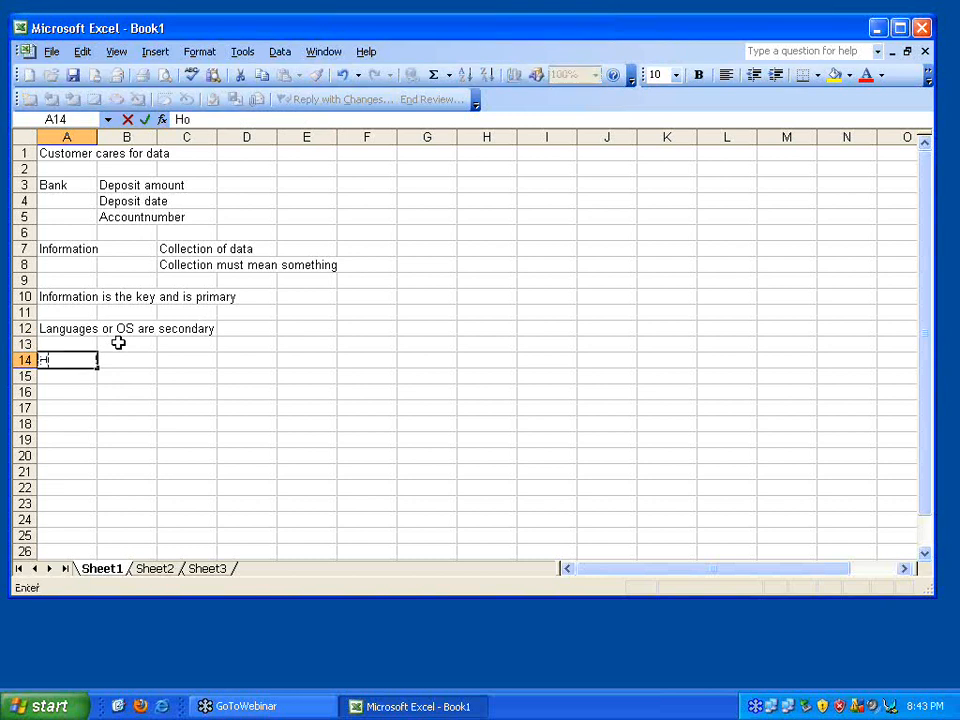
type("ow is the information stored?")
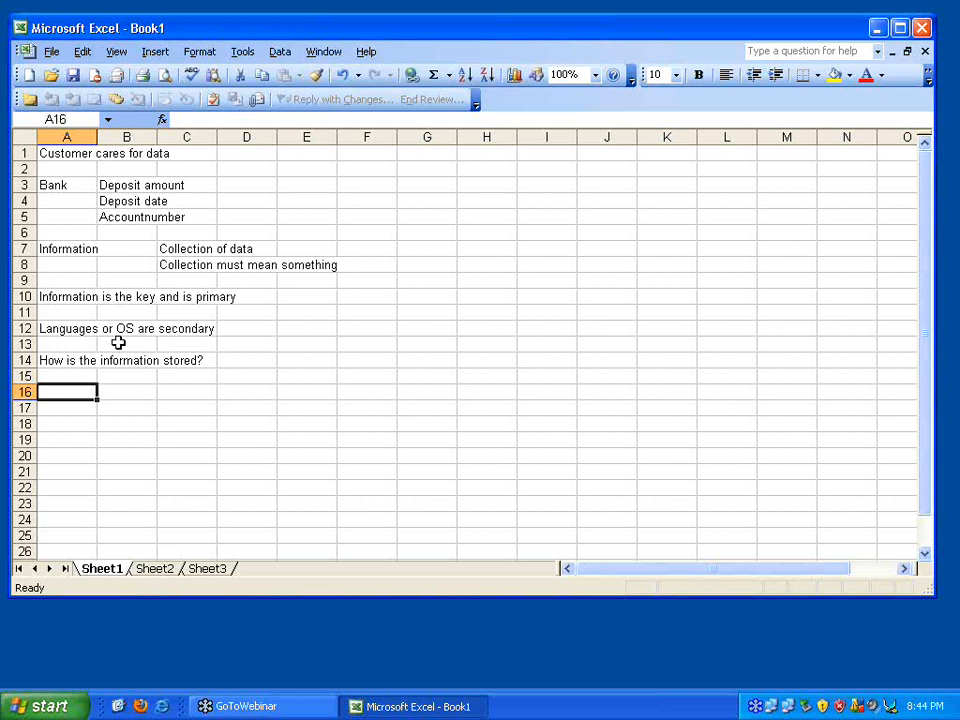
type("Store Data")
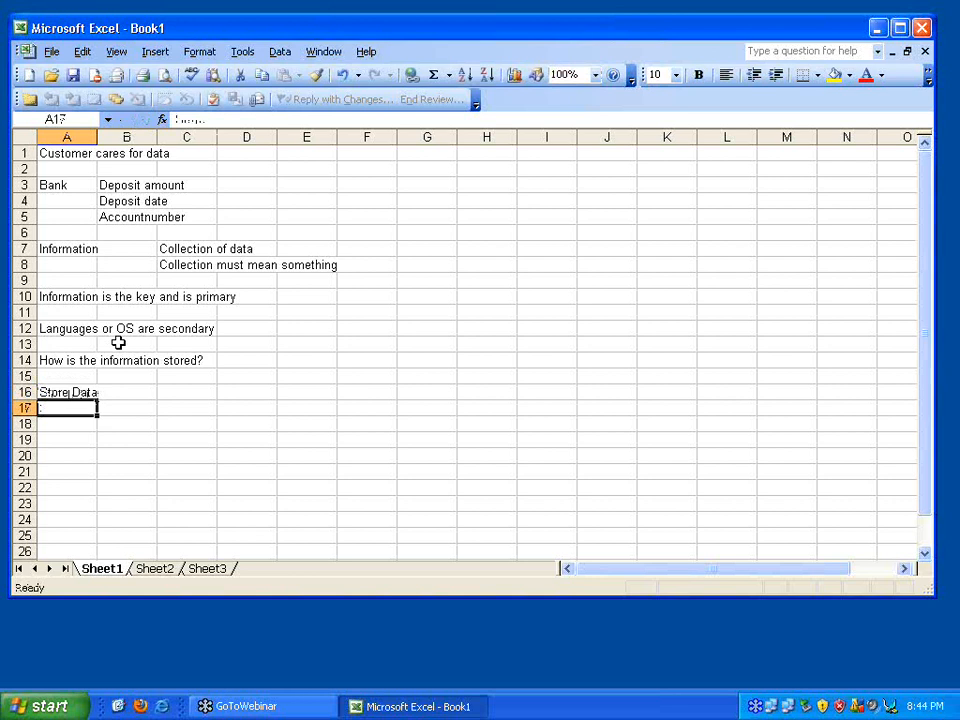
type("Re")
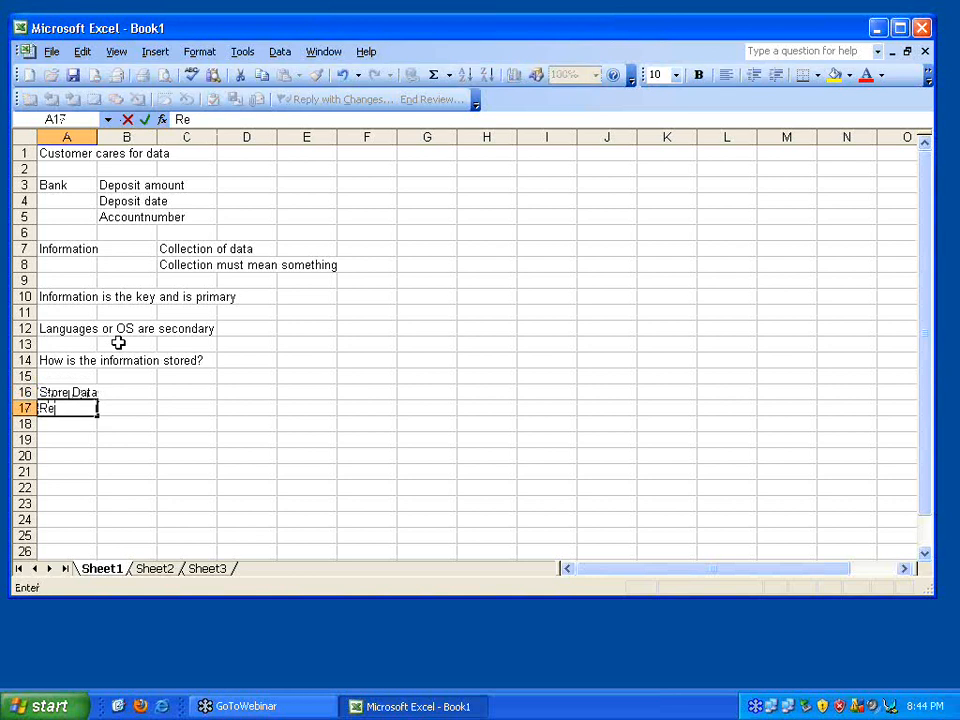
type("trieve Data")
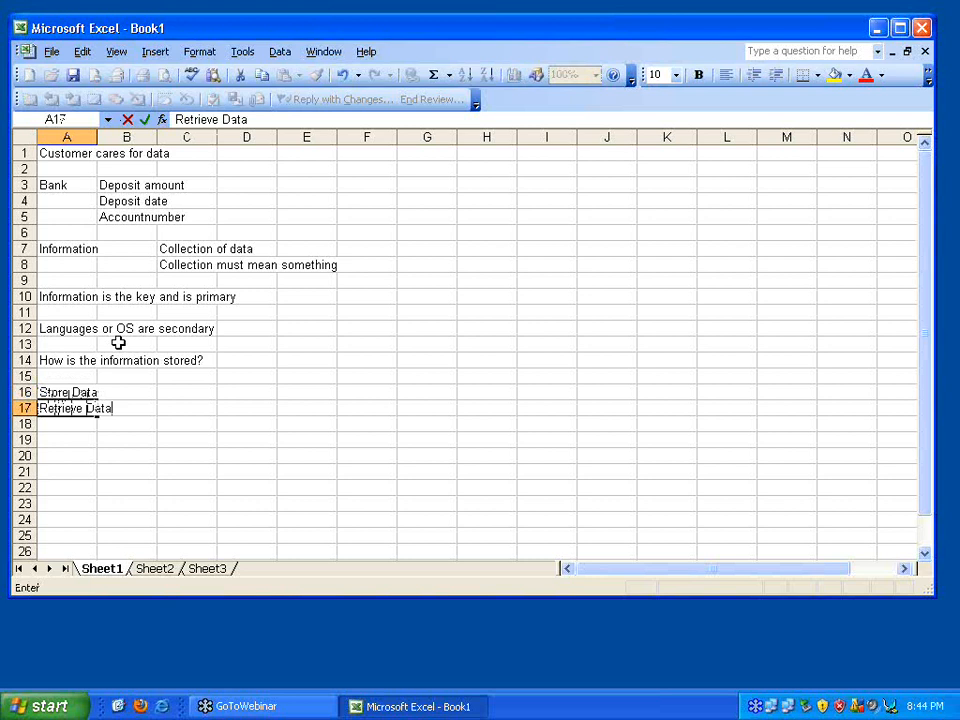
key("Return")
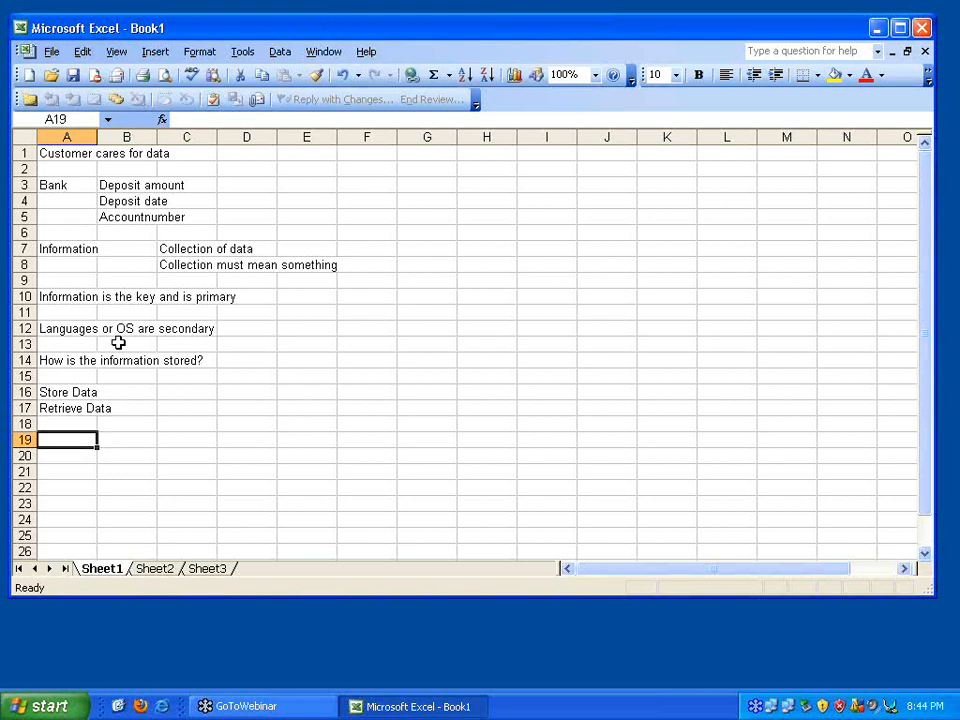
- Enter 'Any information stored - is a database' in cell A19
type("Any inf")
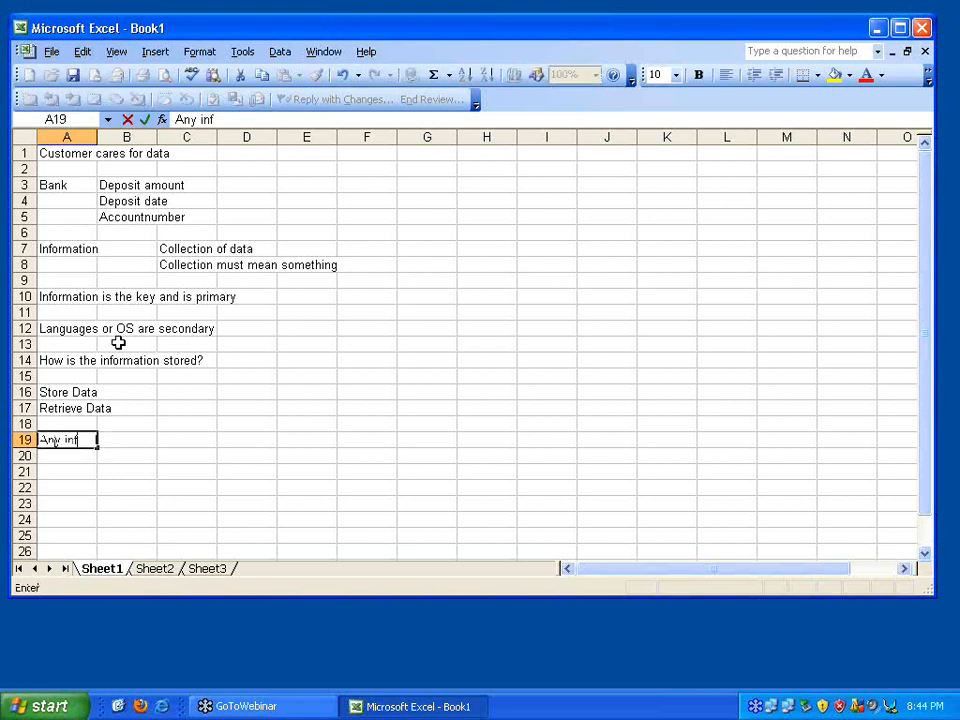
type("ormation st")
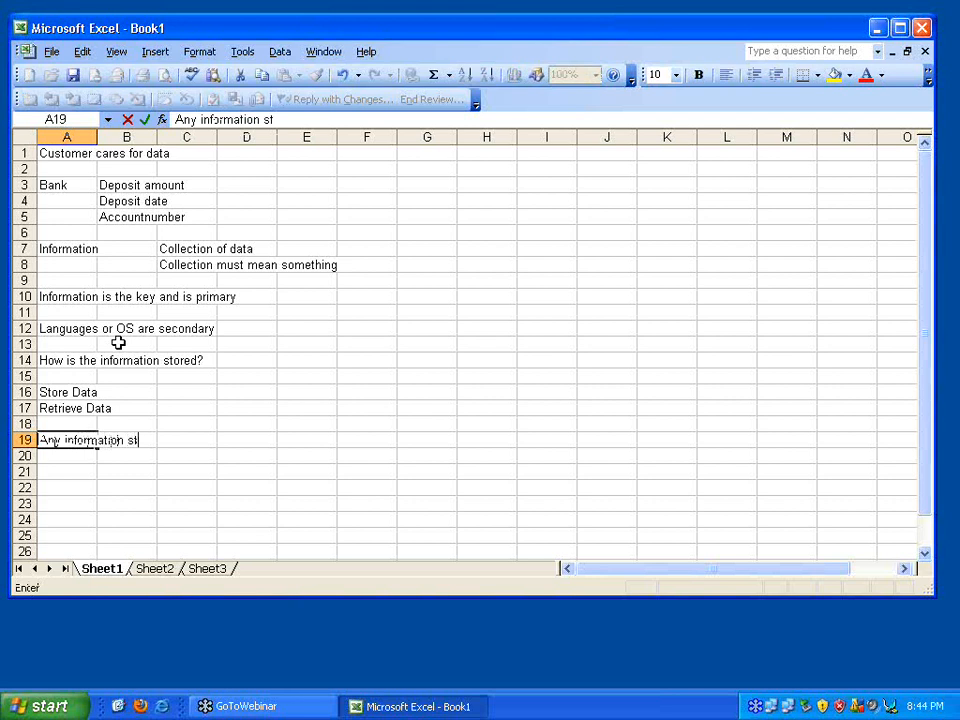
type("ored - is a database")
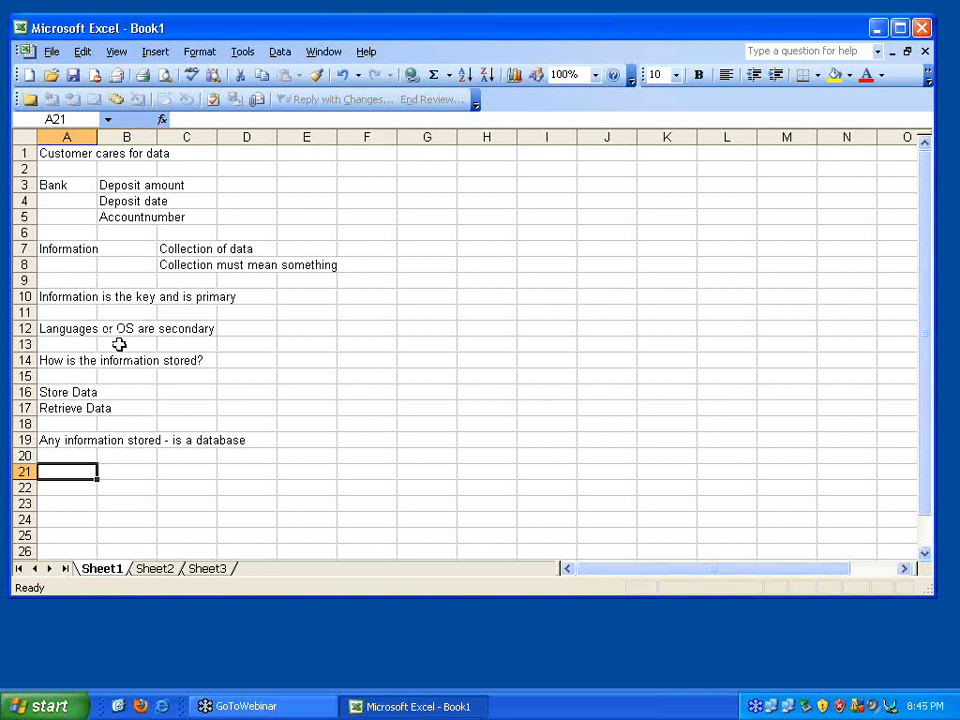
left_click(67, 408)
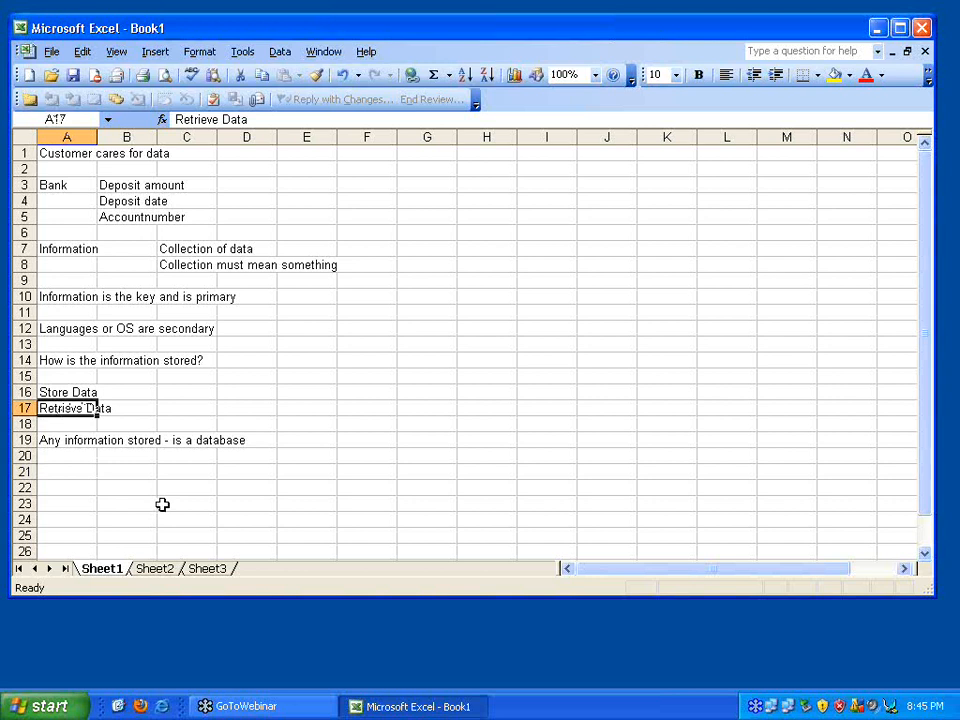
left_click(66, 471)
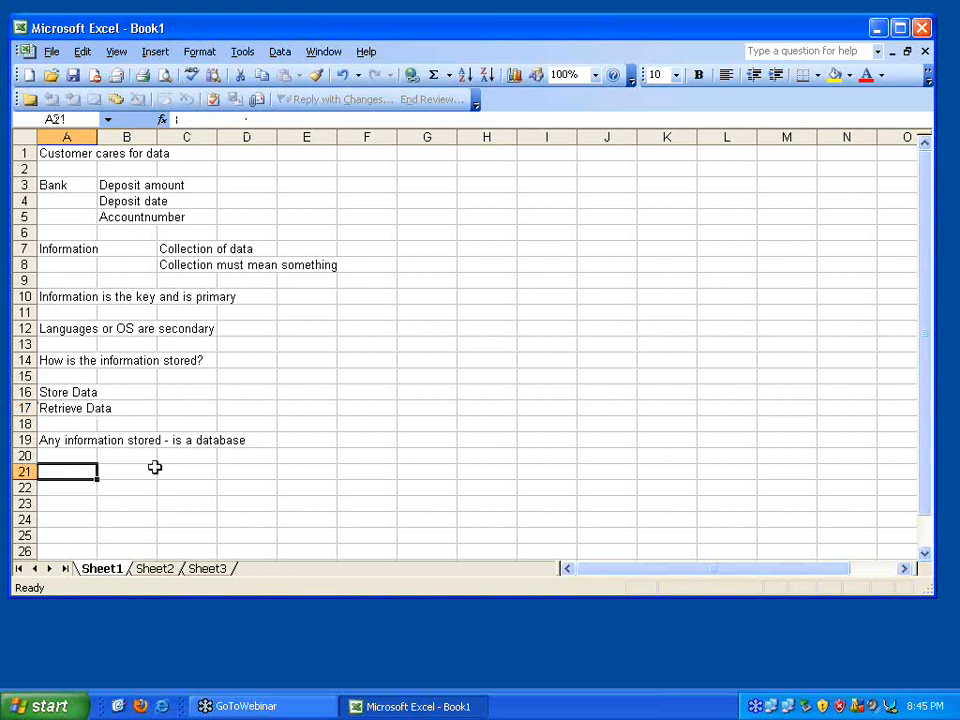
mouse_move(209, 466)
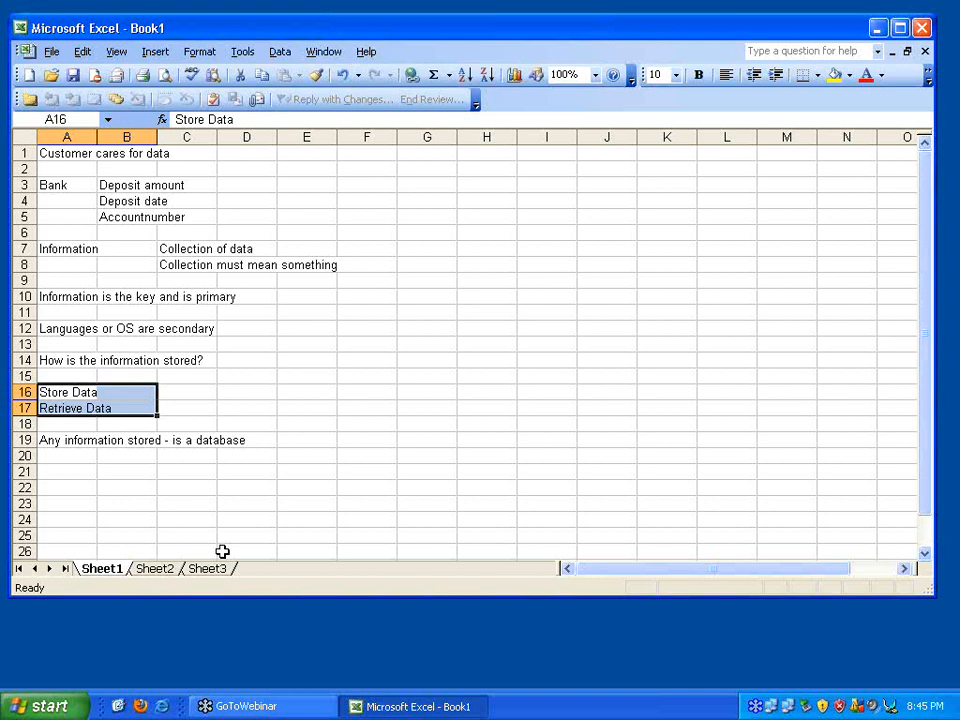
mouse_move(375, 278)
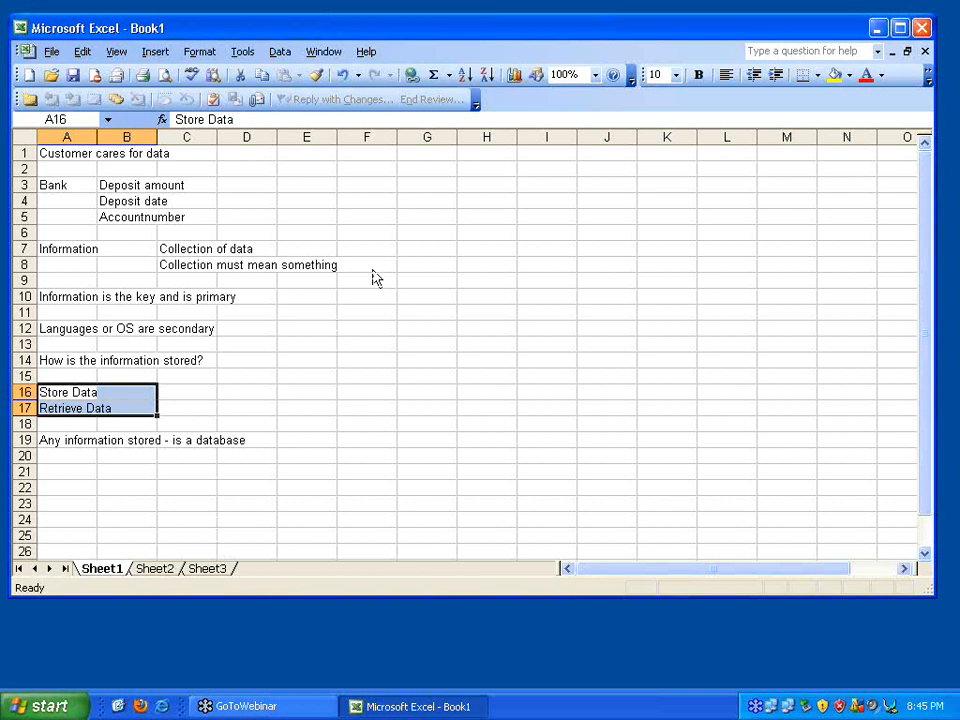
left_click(186, 471)
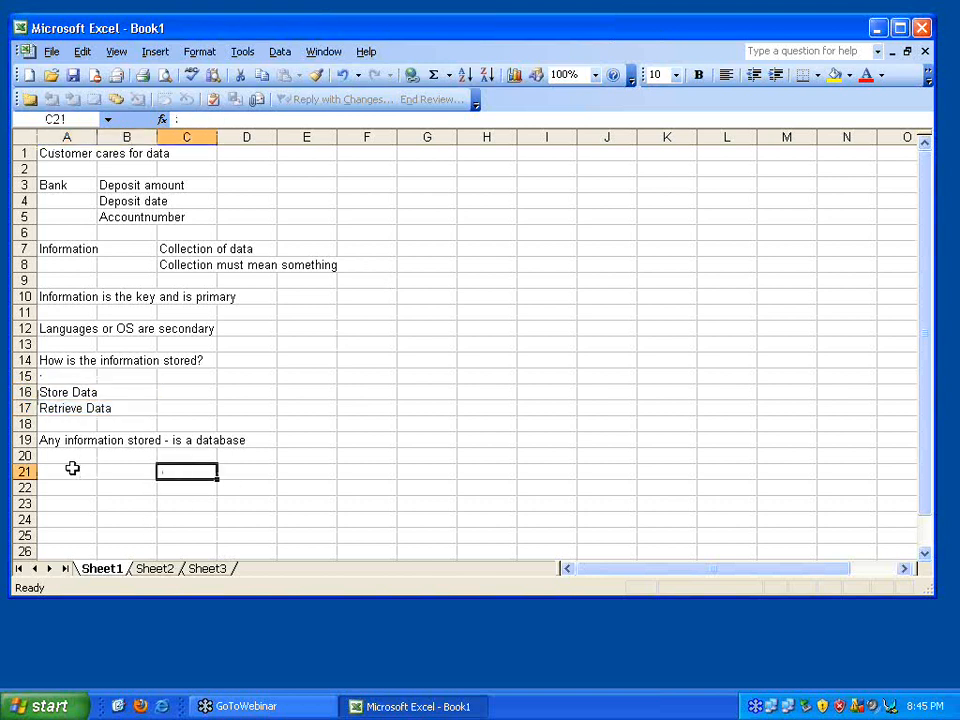
mouse_move(388, 273)
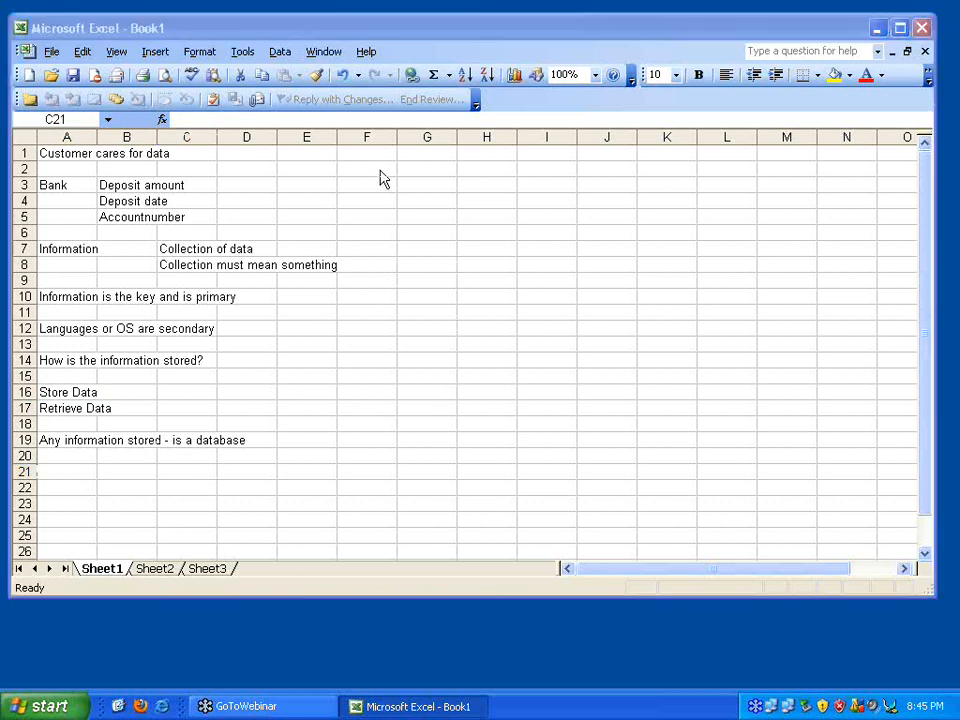
- Enter DBMS in G1 and RDBMS in G2
left_click(427, 153)
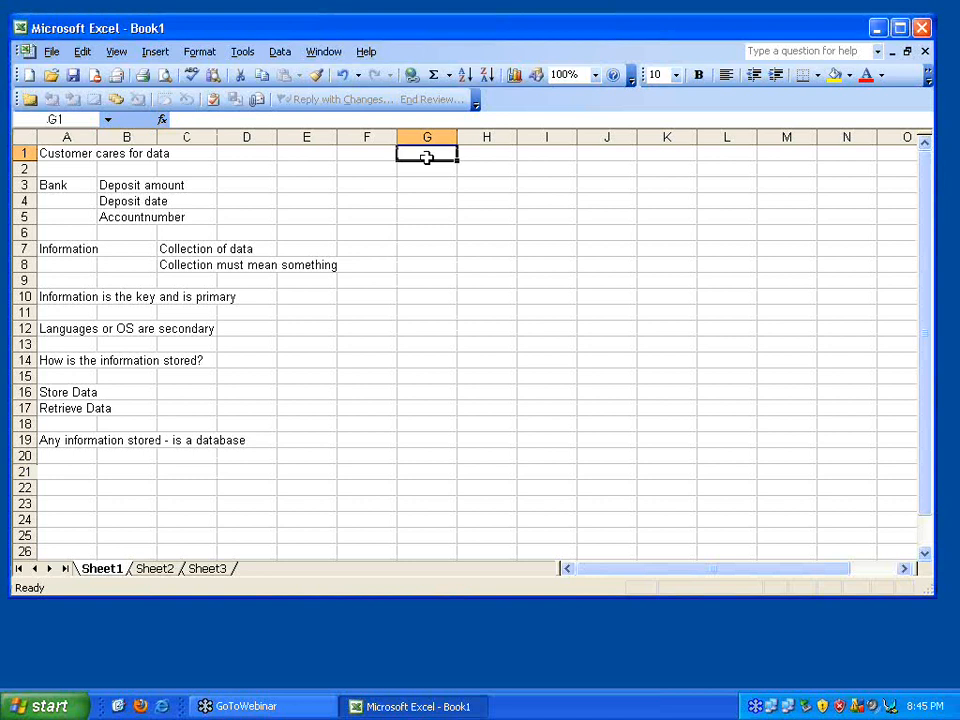
type("DBMS")
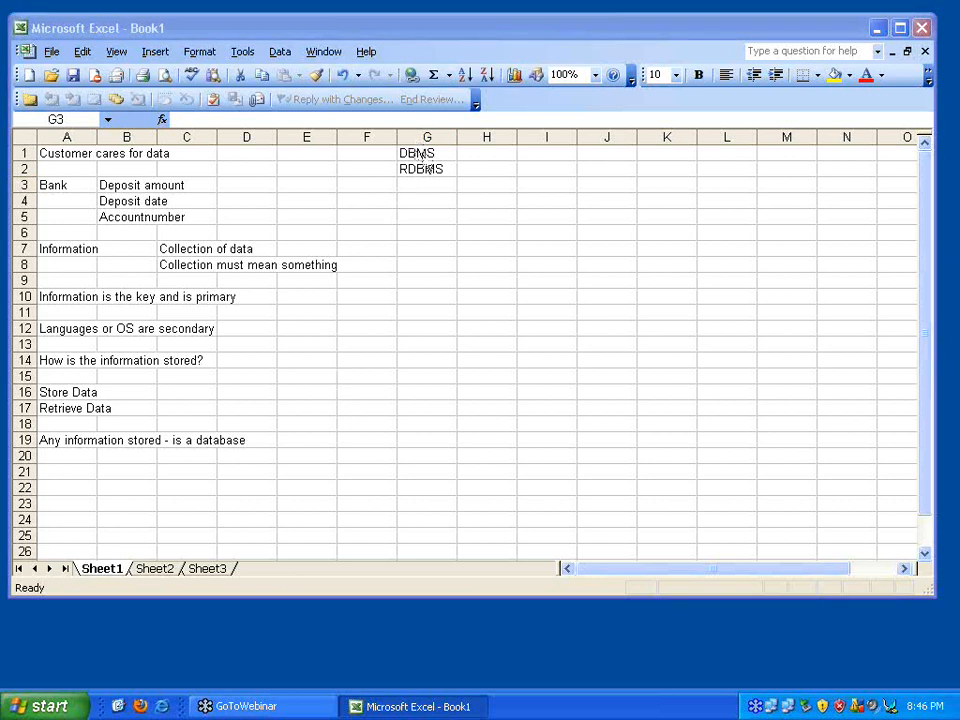
left_click(427, 153)
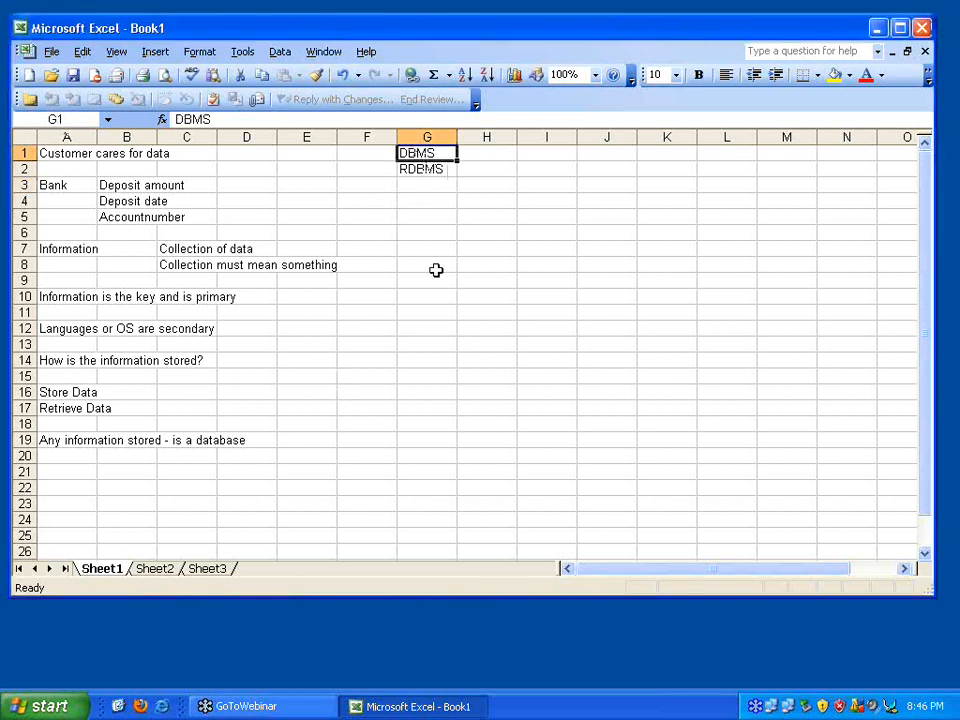
mouse_move(435, 241)
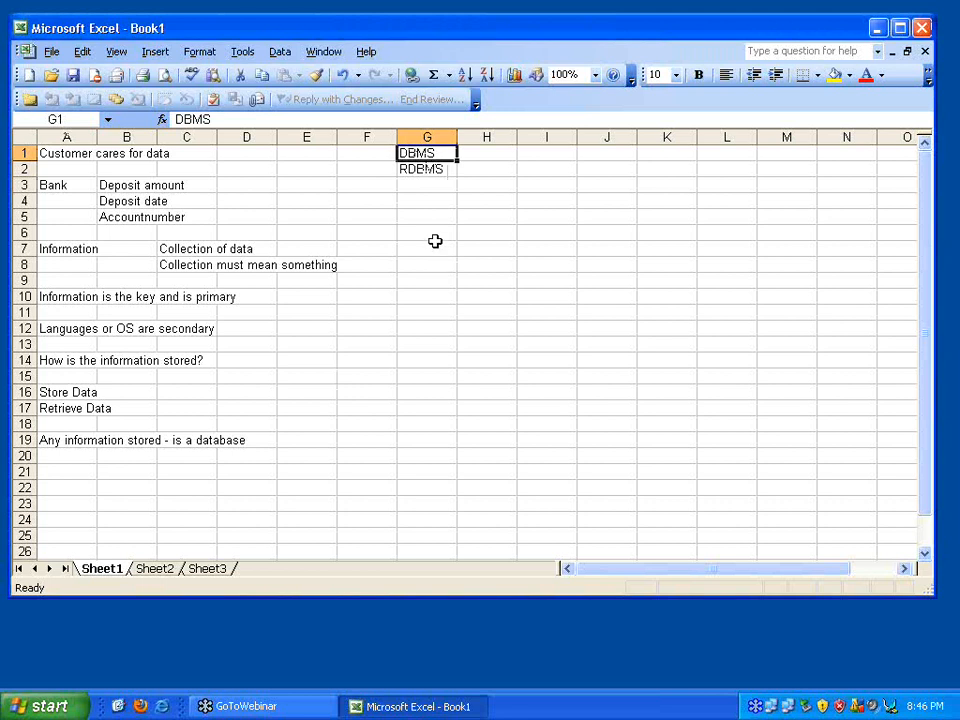
- Enter CRUD in G7 with Create, Read, Update, Delete in H7:H10
left_click(427, 248)
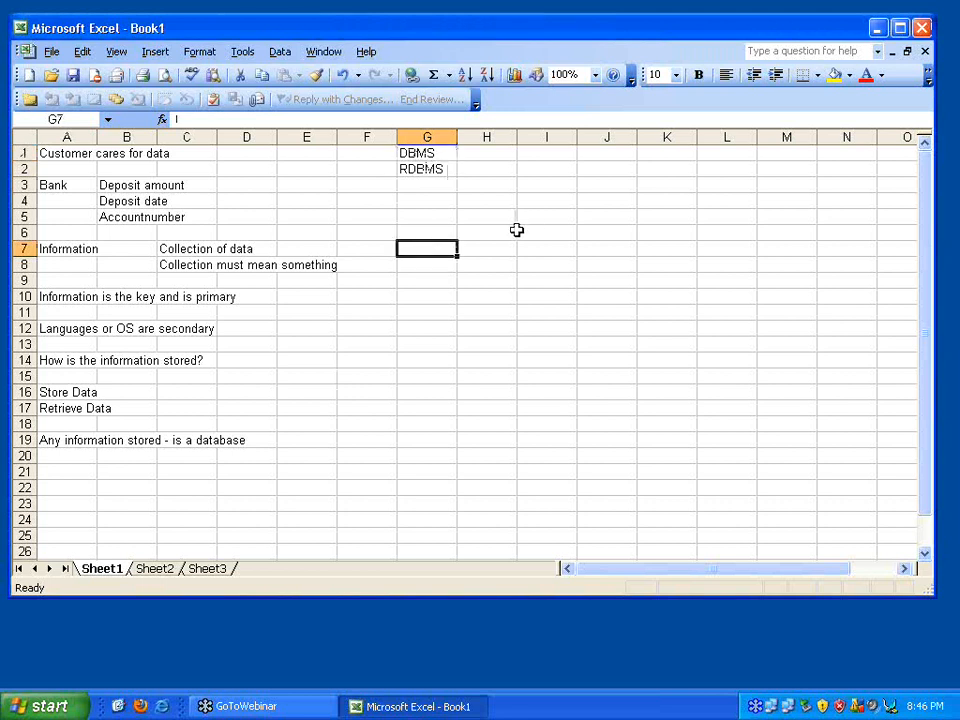
type("CRUD")
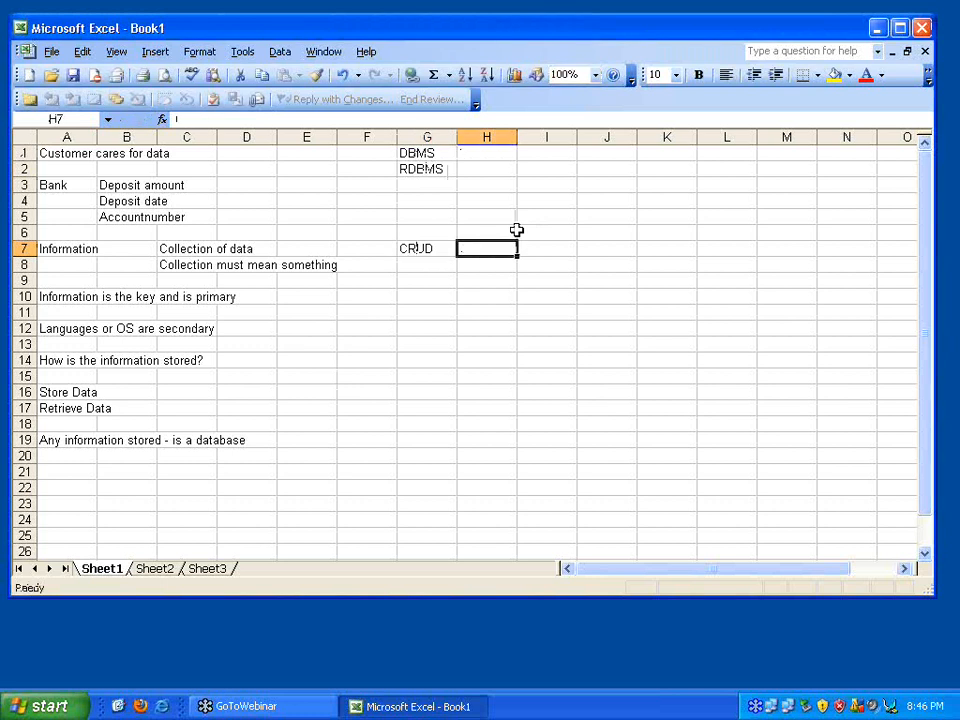
type("Crea")
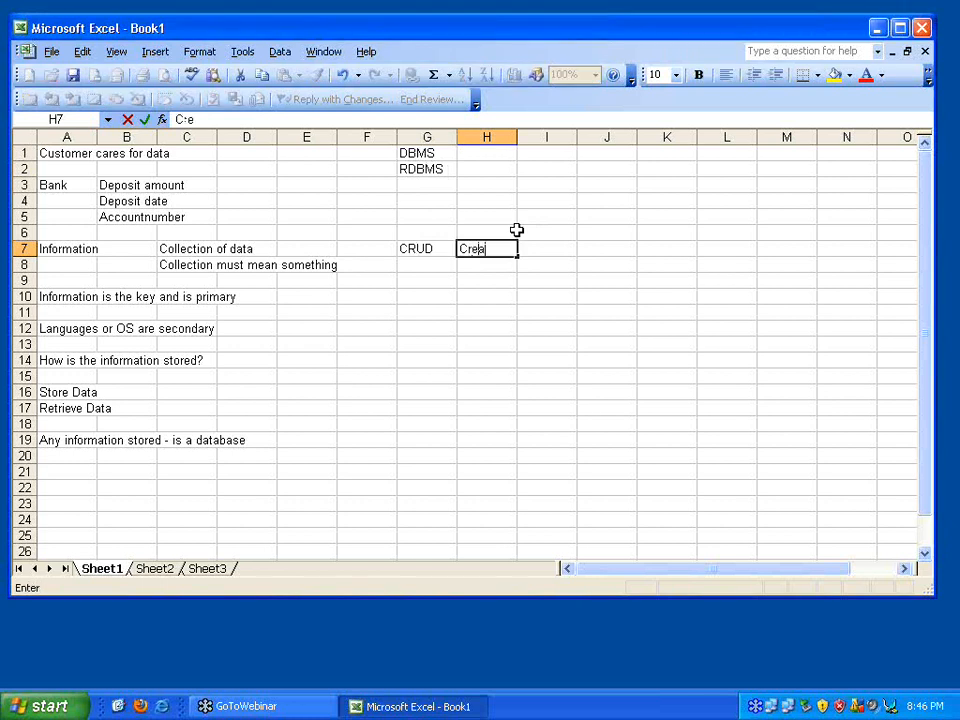
key("Return")
type("Read")
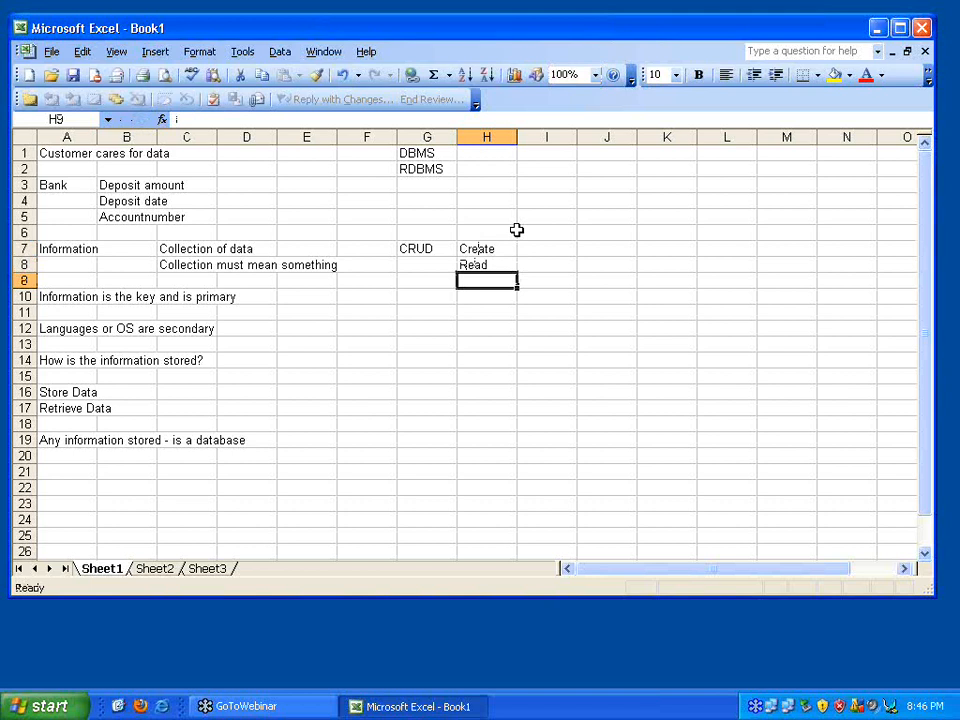
type("Update")
left_click(487, 297)
type("Delete")
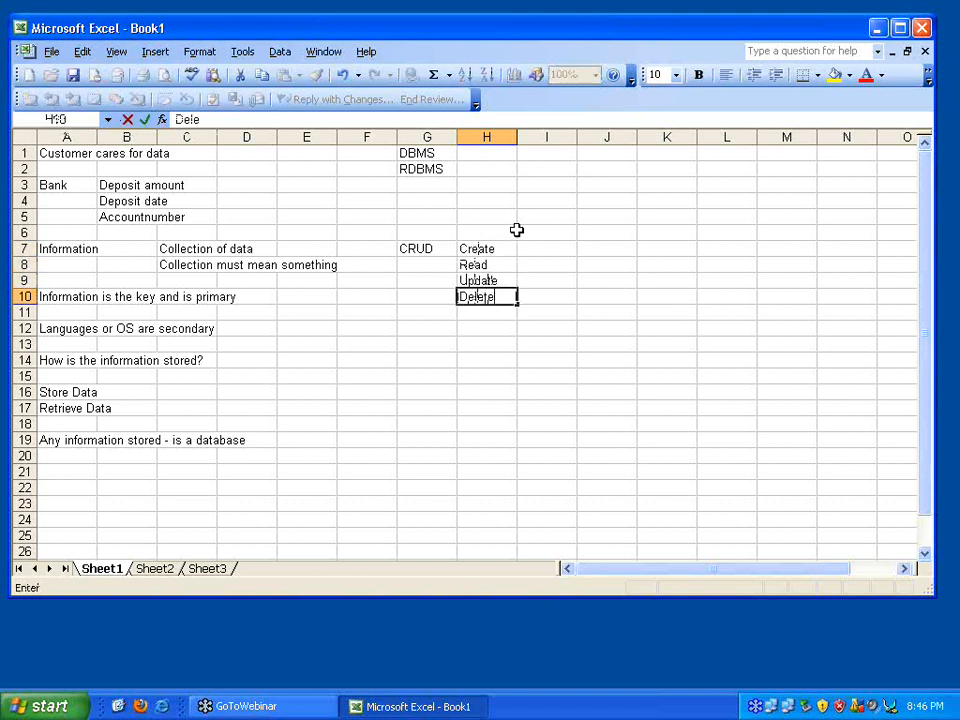
key("Return")
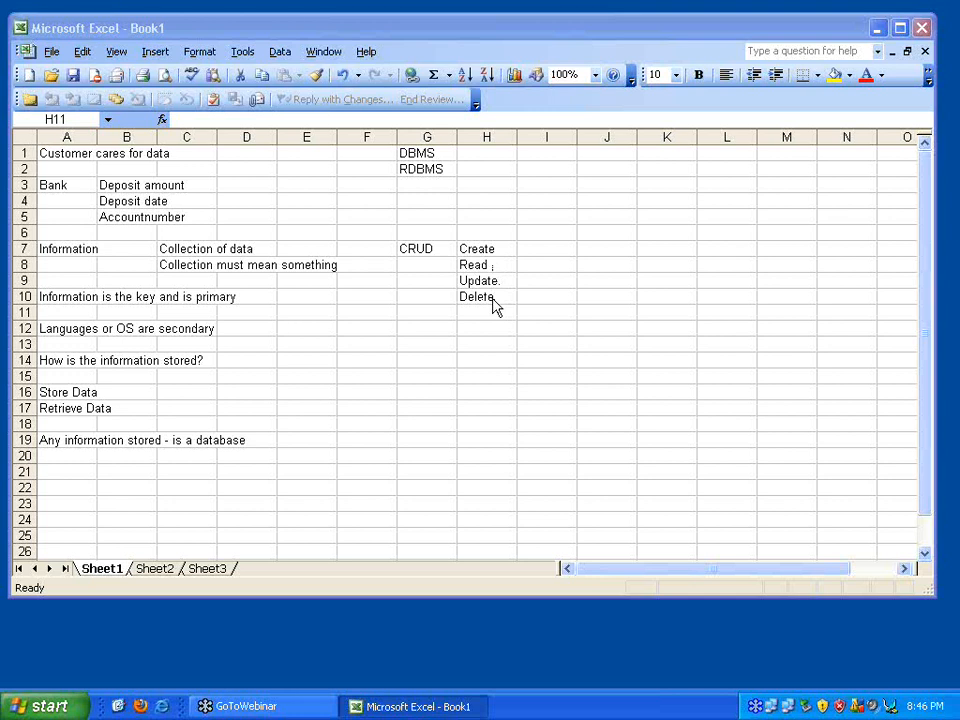
mouse_move(425, 253)
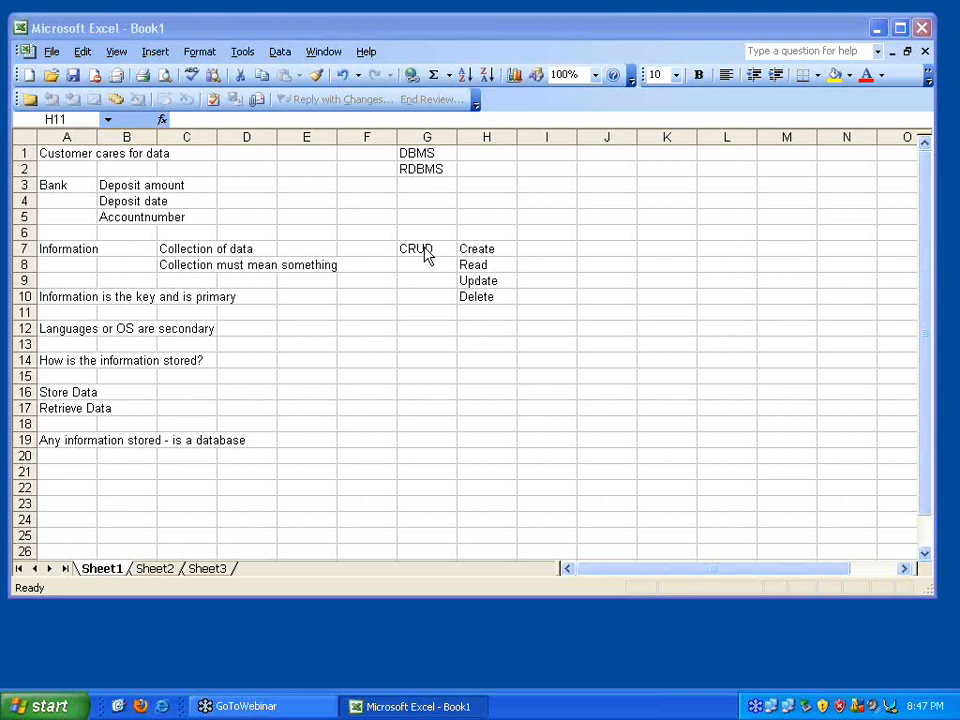
mouse_move(351, 386)
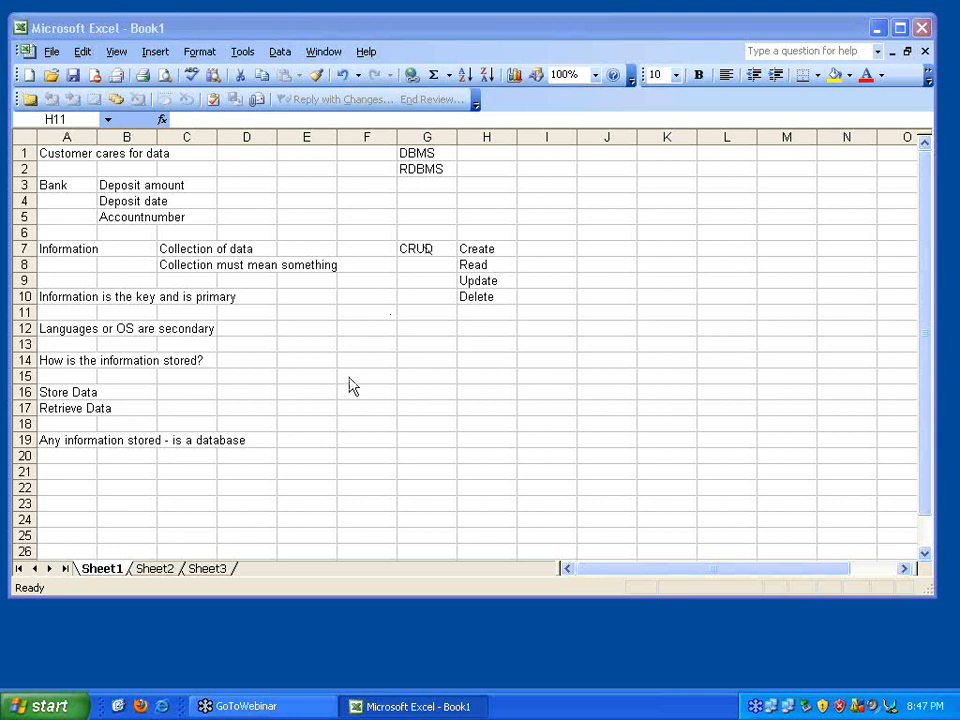
mouse_move(405, 518)
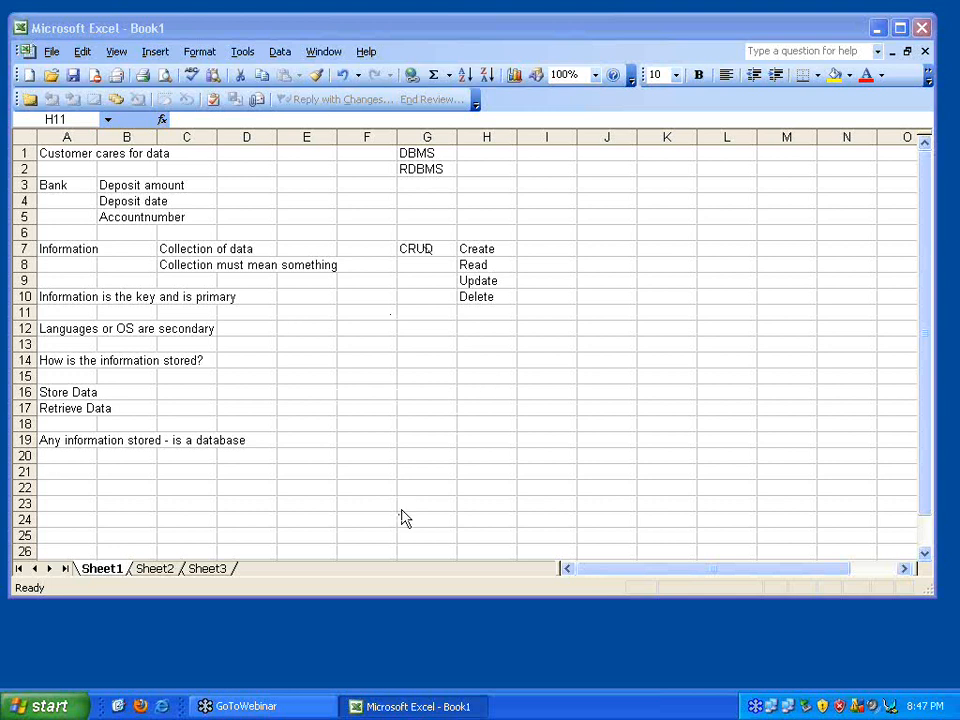
left_click(427, 328)
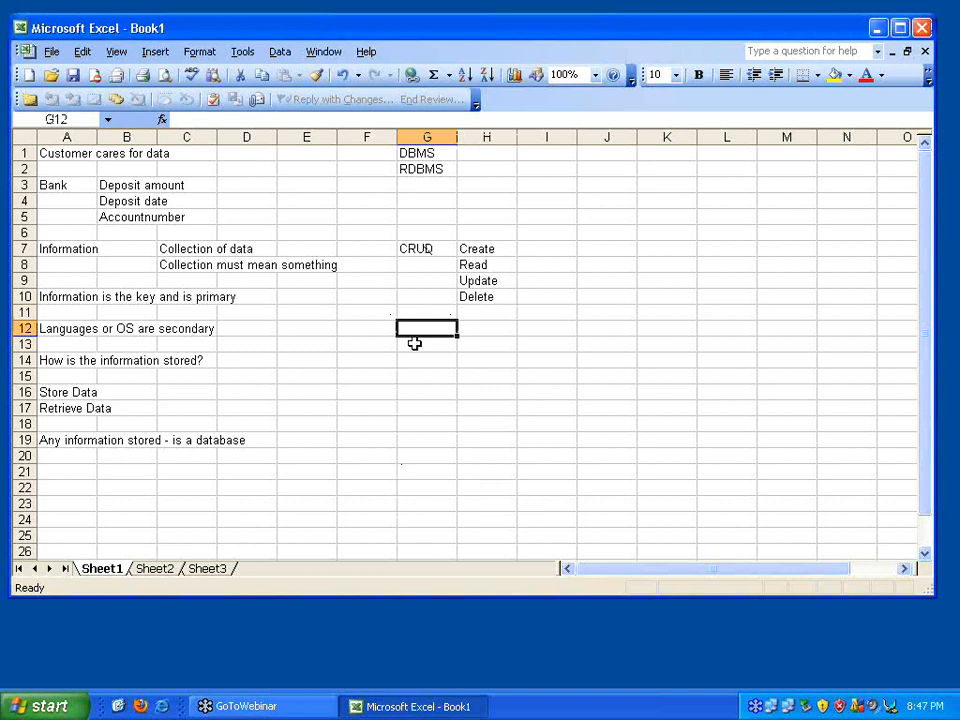
mouse_move(390, 390)
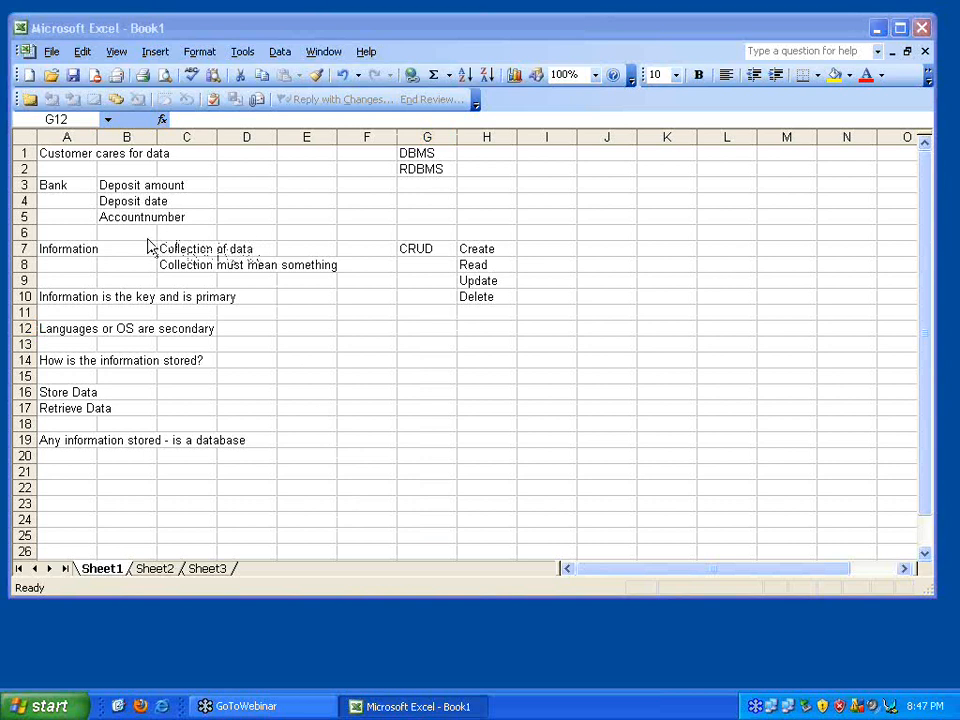
mouse_move(250, 205)
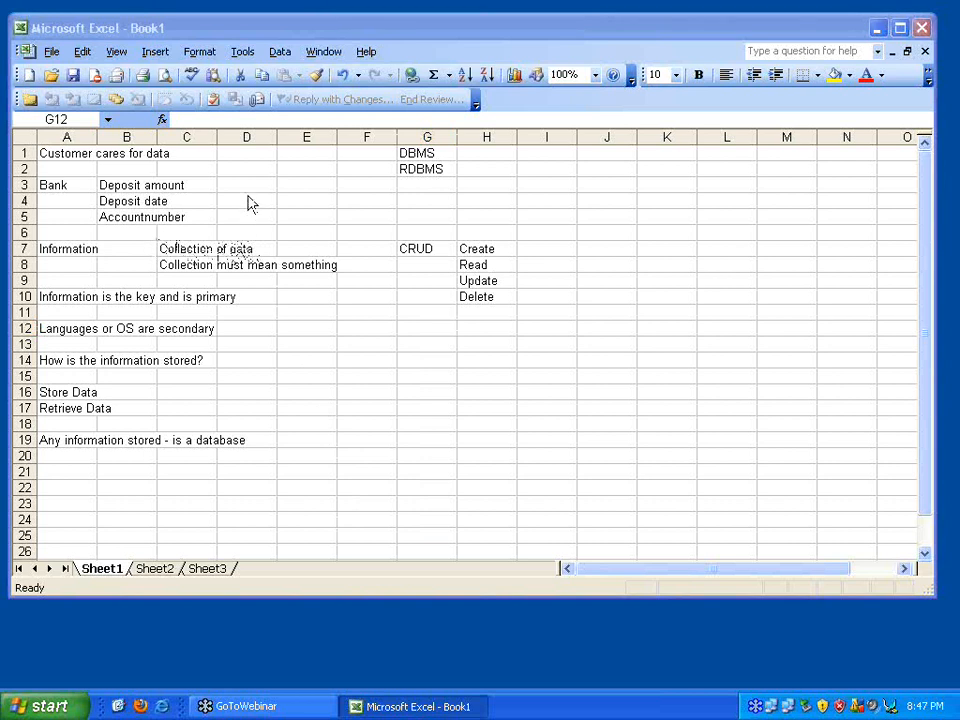
mouse_move(240, 186)
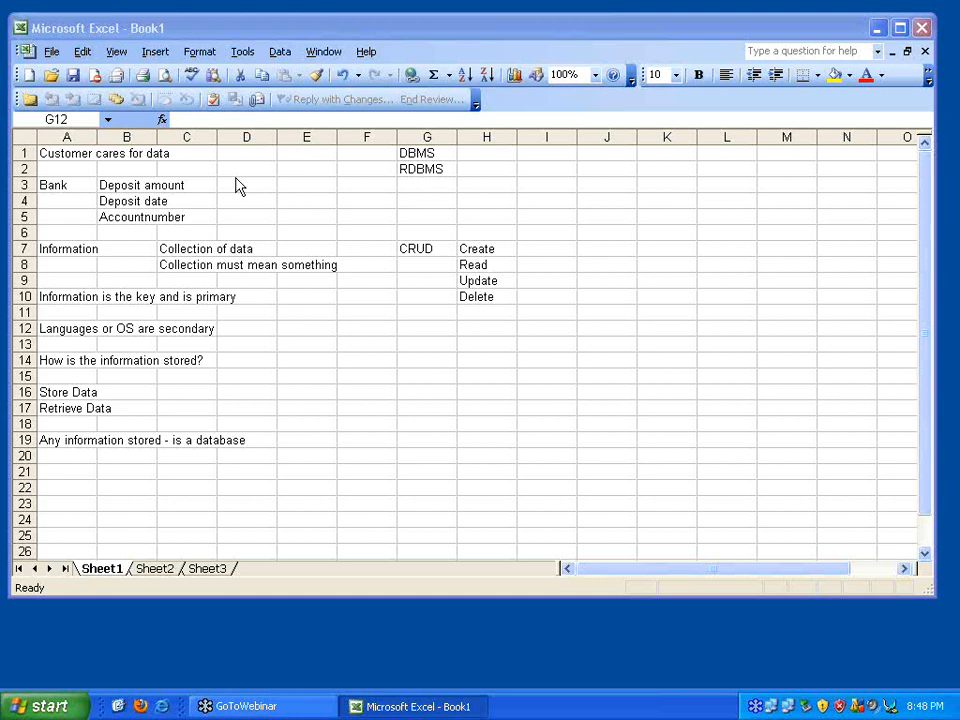
mouse_move(203, 191)
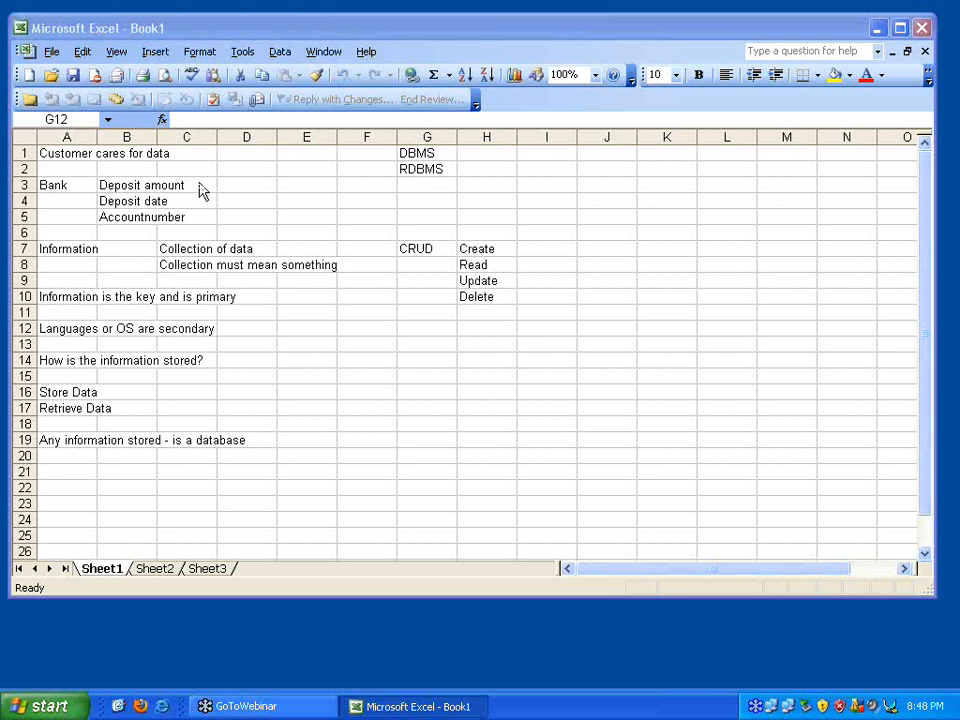
mouse_move(190, 245)
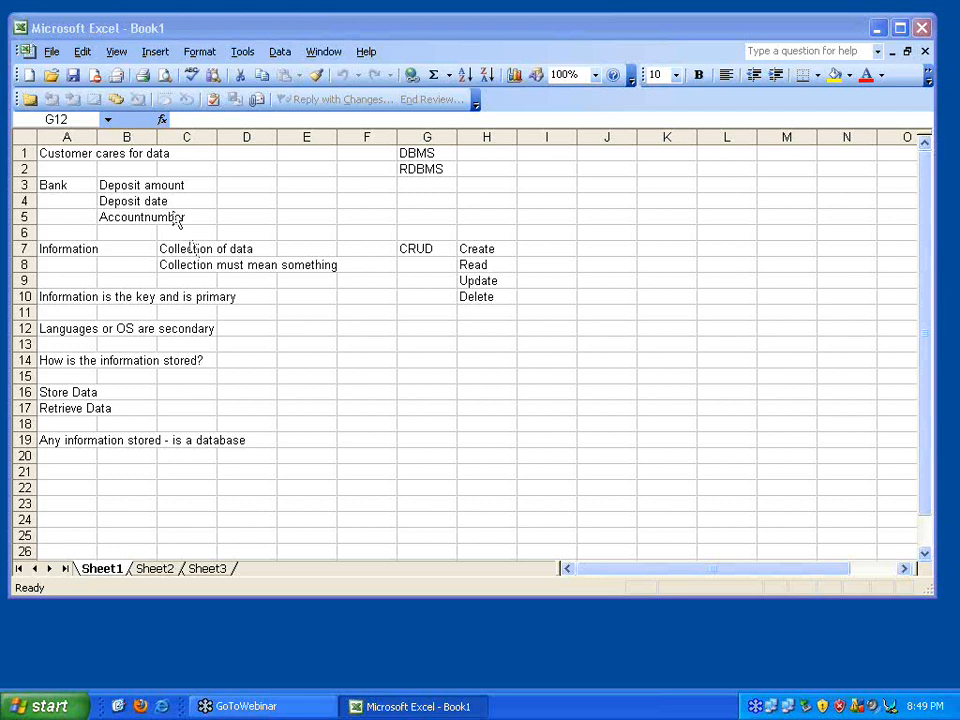
left_click(427, 328)
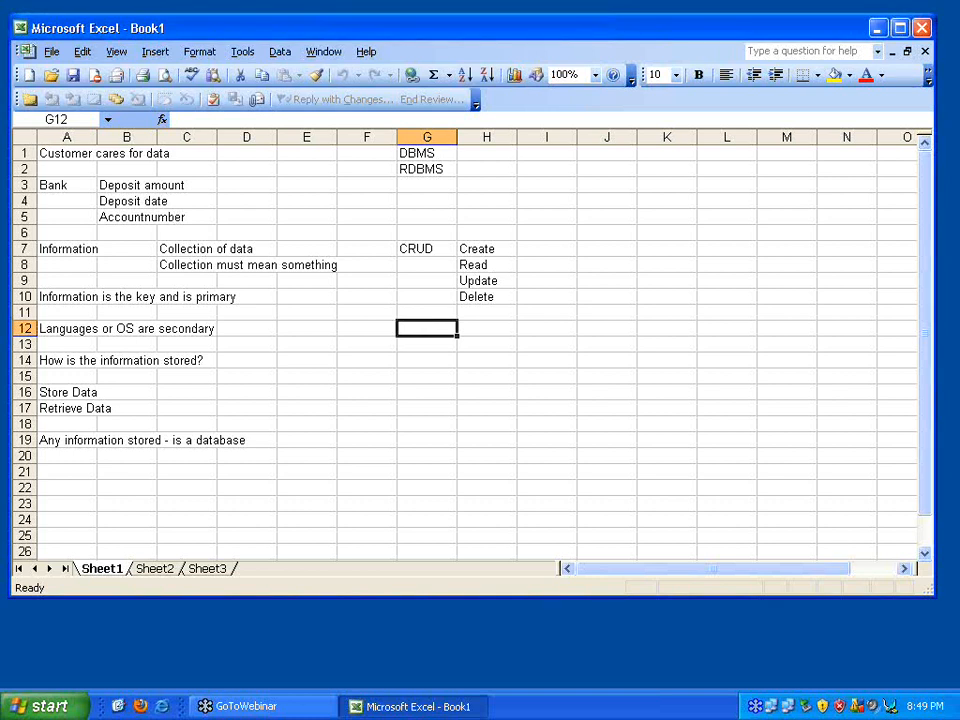
- Enter 'Maintain Relationship' in G12 and 'Maintains rules' in G14
type("Maintain Relations")
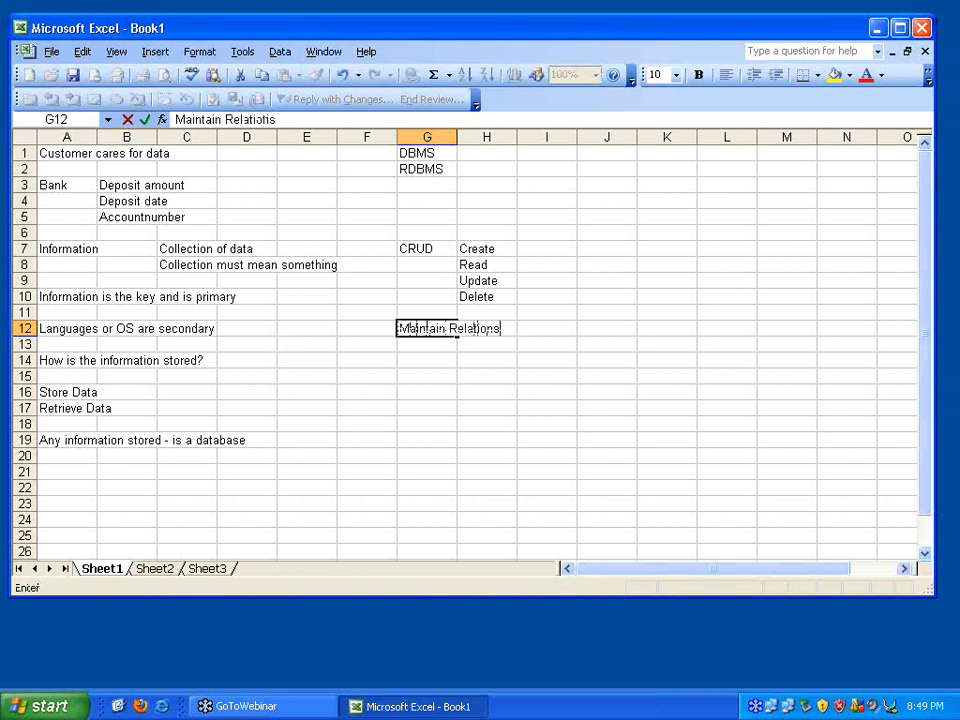
key("Return")
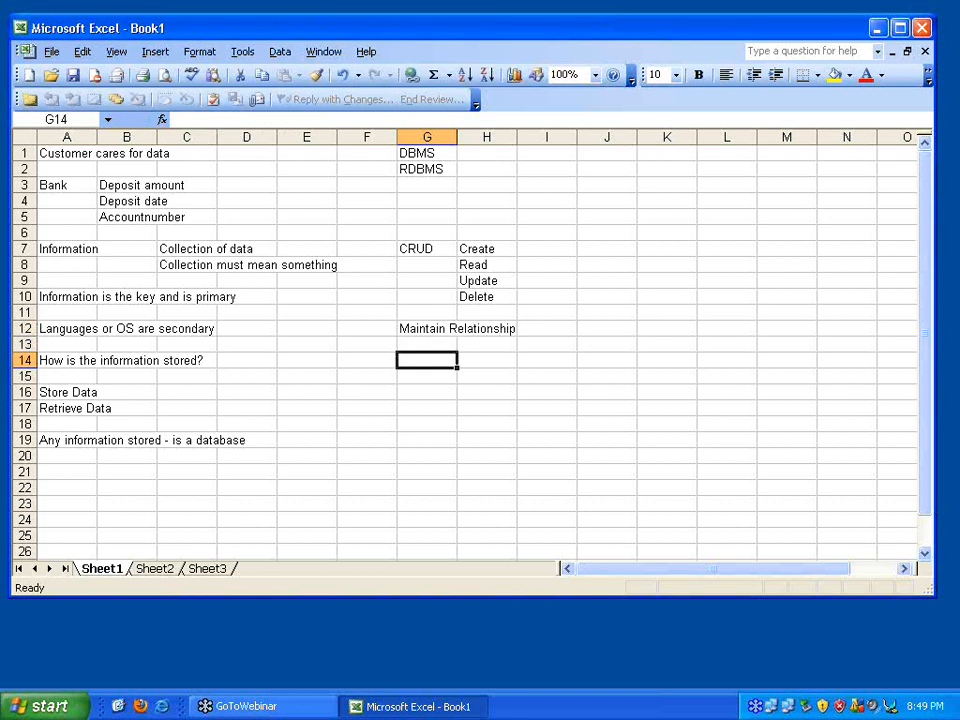
type("Maintains rules")
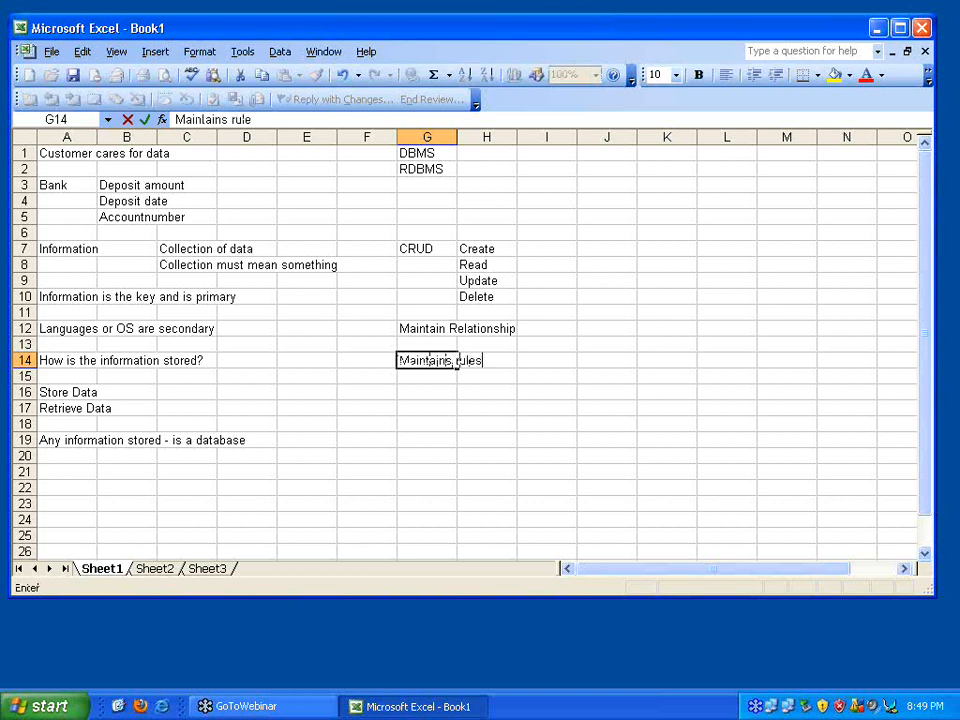
key("Return")
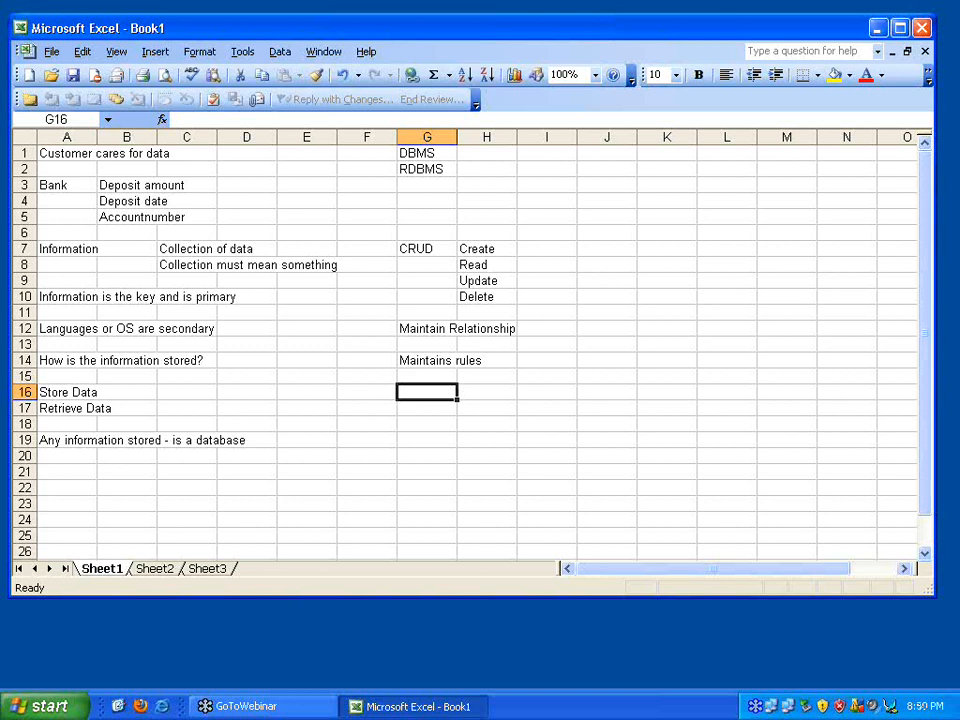
mouse_move(377, 279)
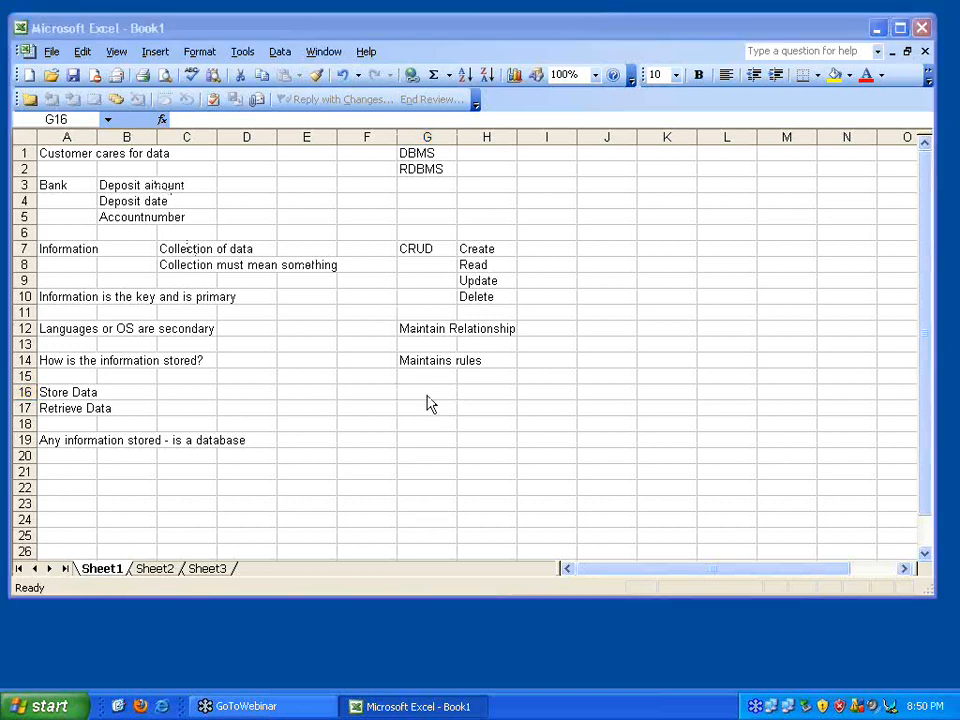
mouse_move(377, 394)
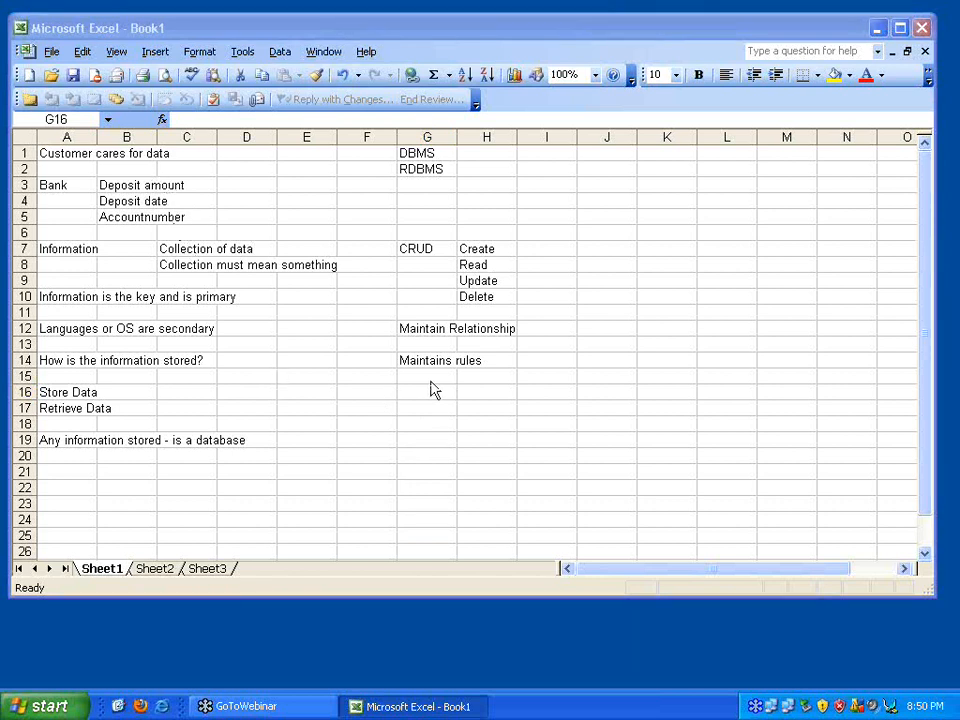
left_click(427, 391)
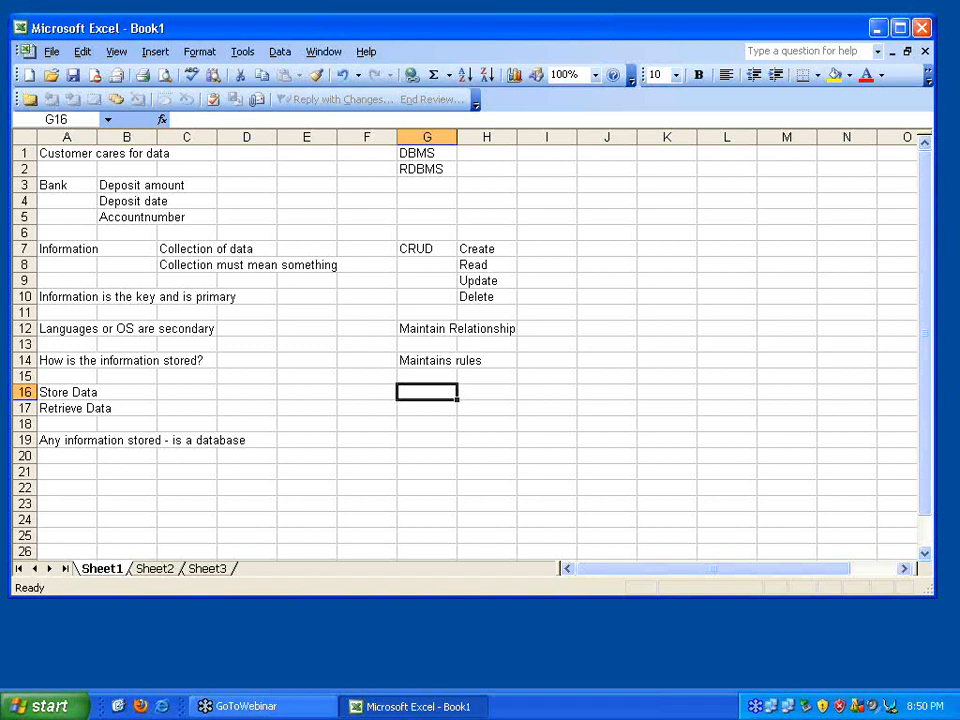
- Enter 'Programming language maintained relations' in G16 and 'DBMS just stored data' in G17
type("Programming la")
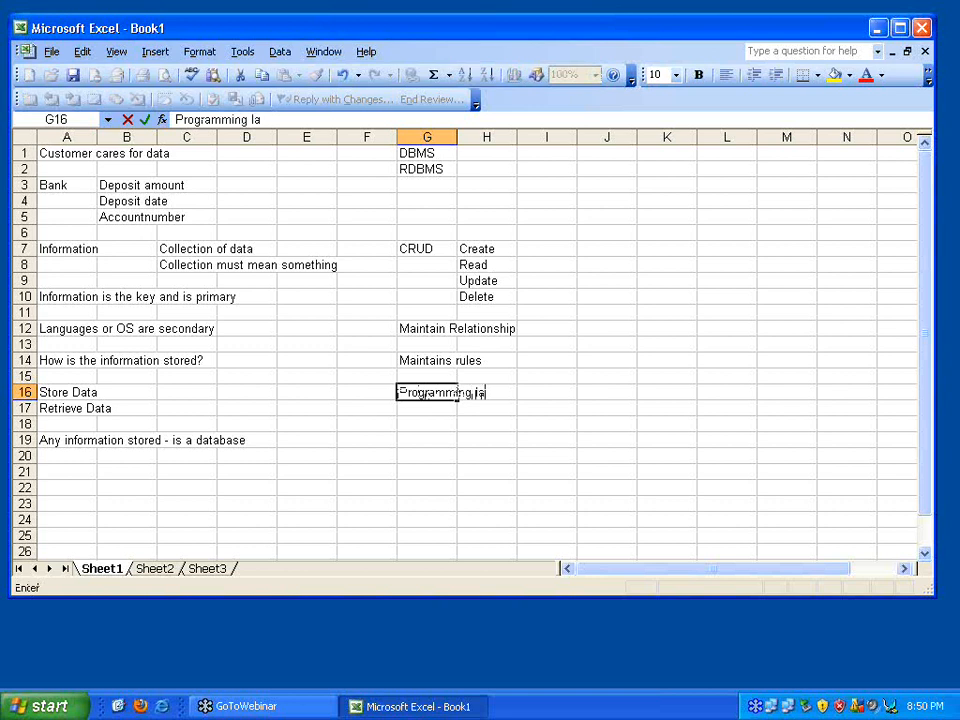
type("nguage ma")
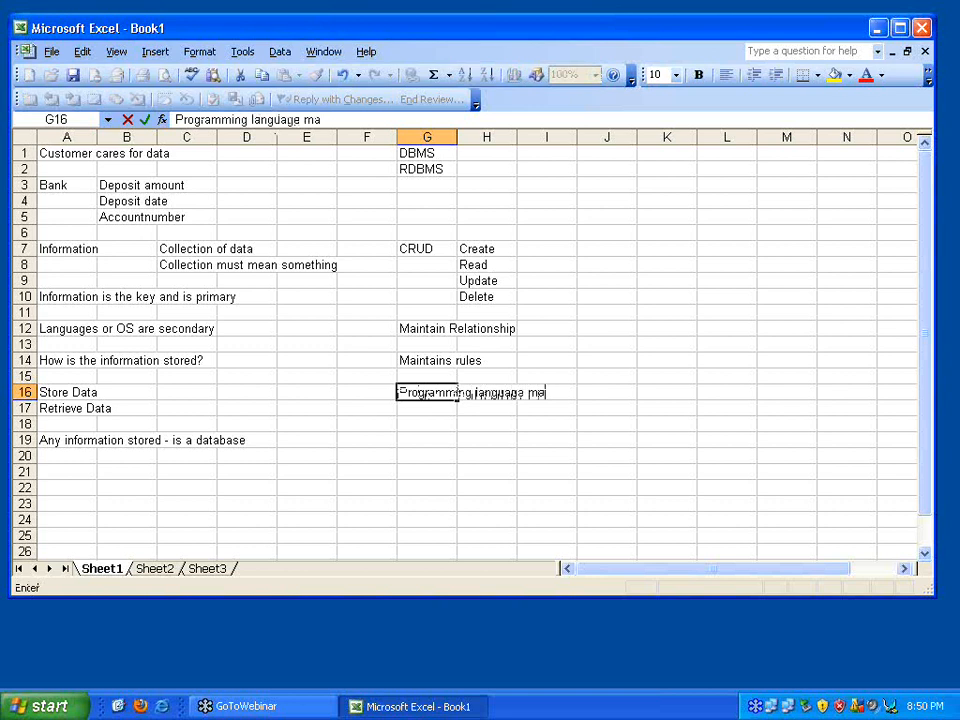
type("intained r")
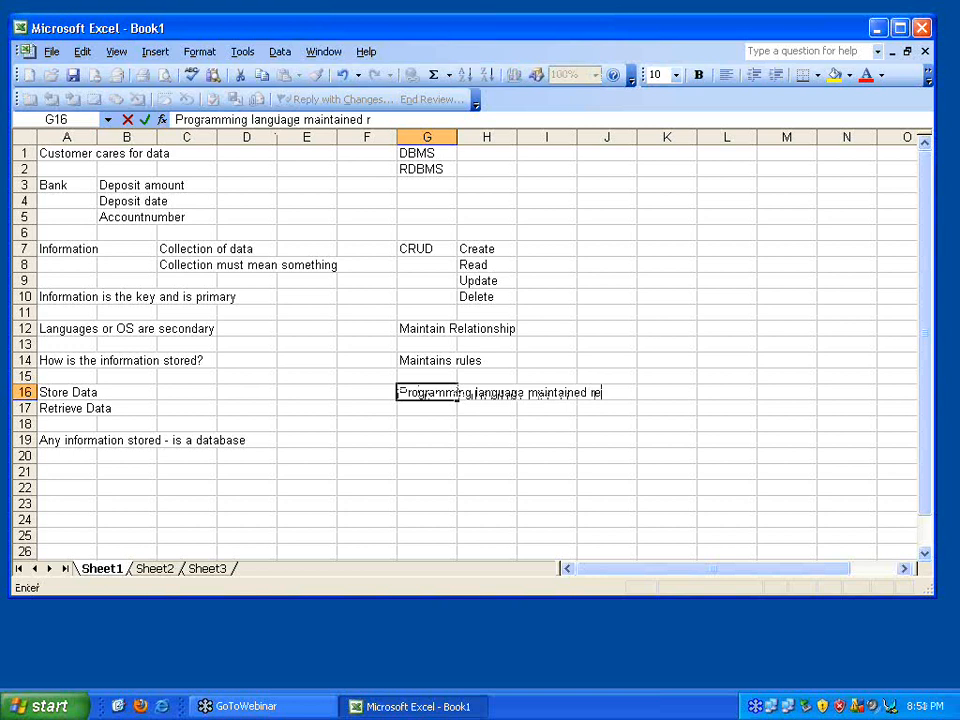
key("Return")
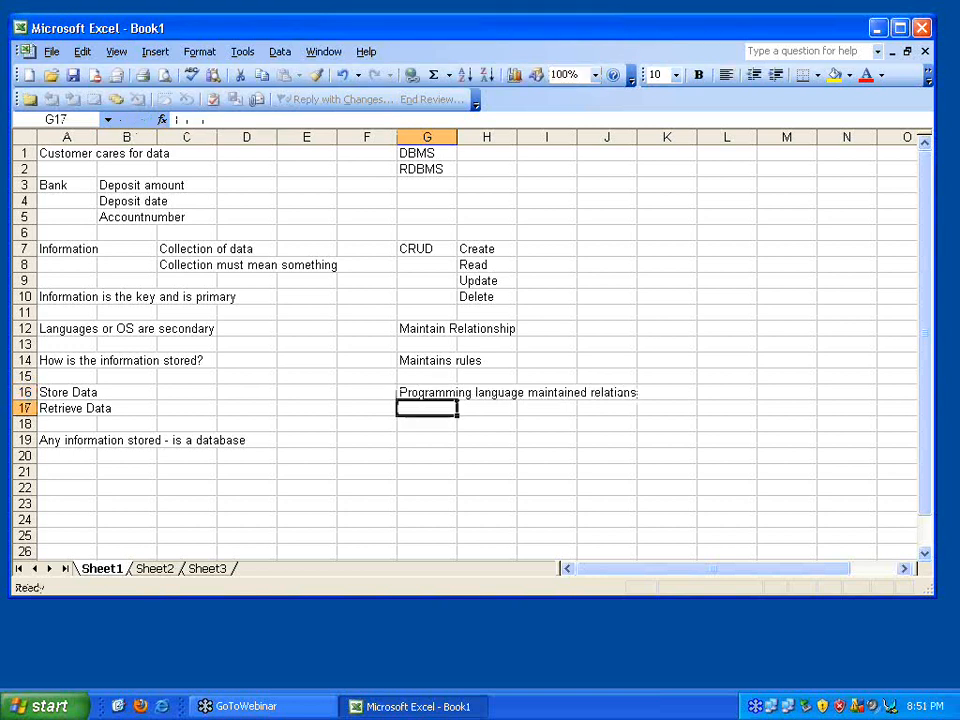
type("DBMS just stored data")
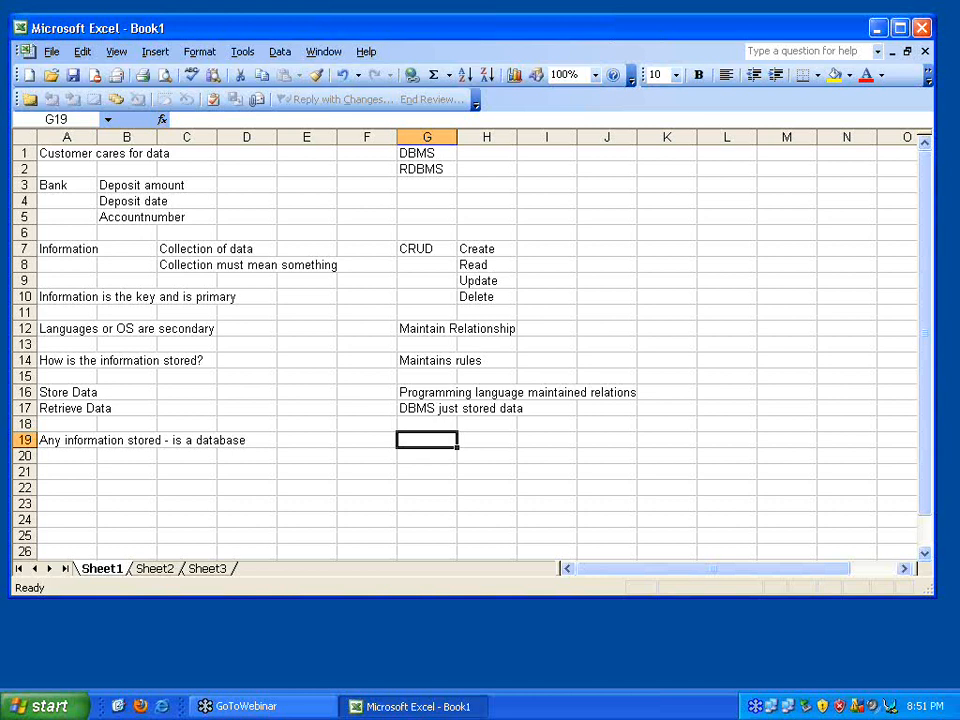
mouse_move(698, 356)
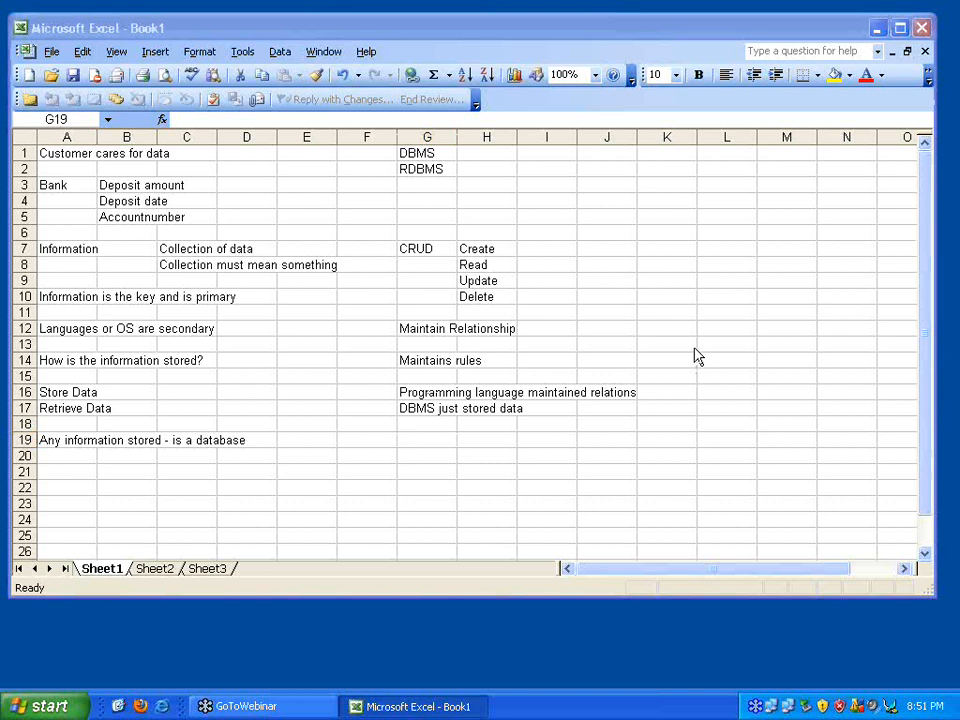
mouse_move(160, 185)
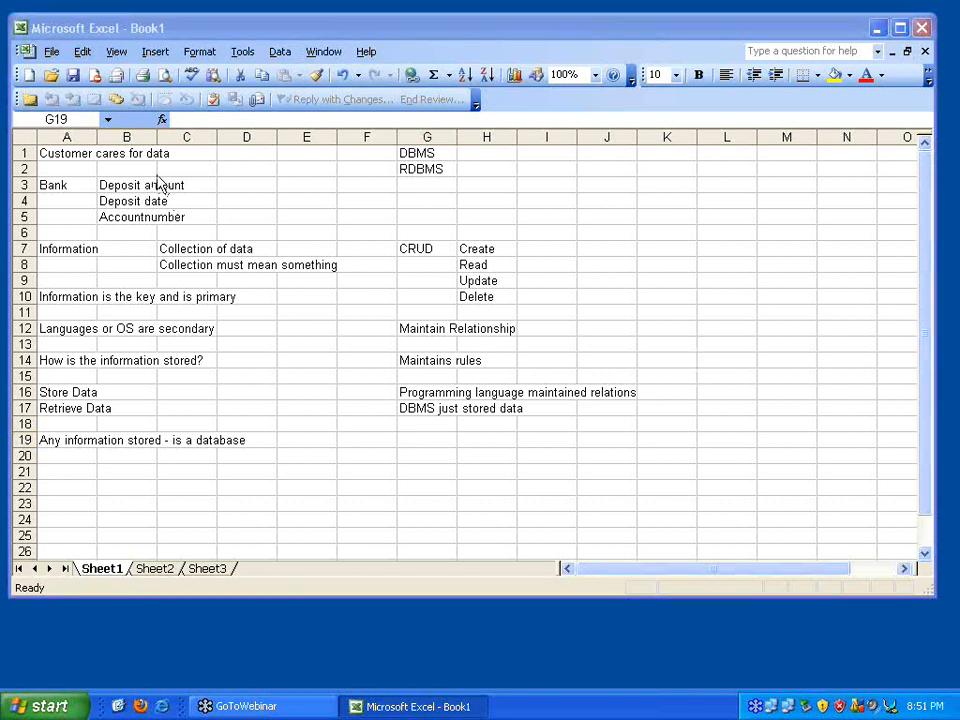
mouse_move(380, 415)
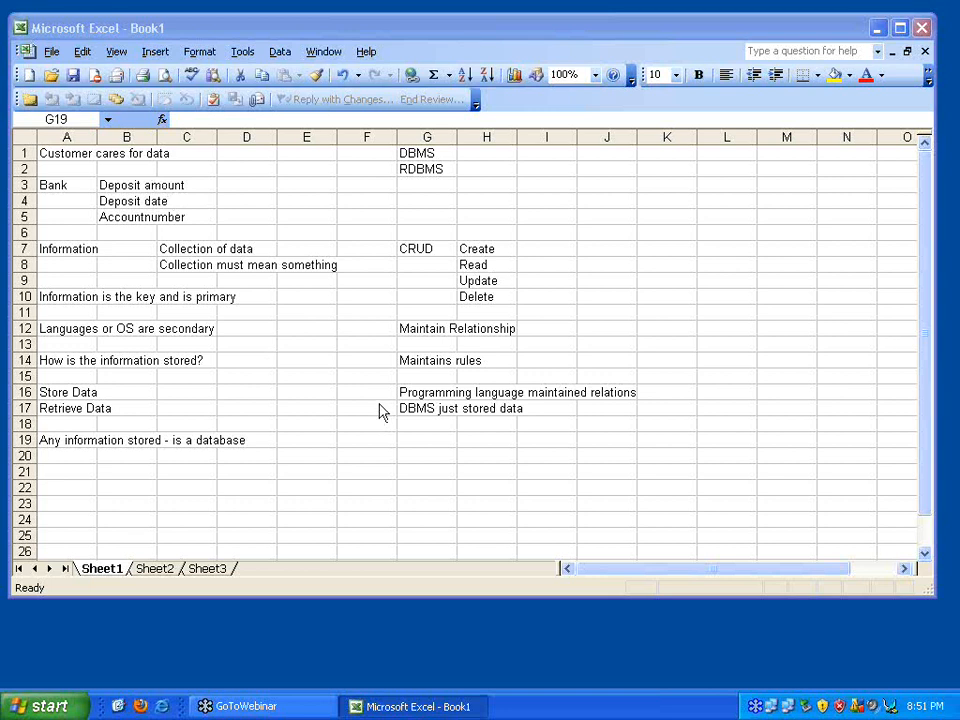
mouse_move(465, 315)
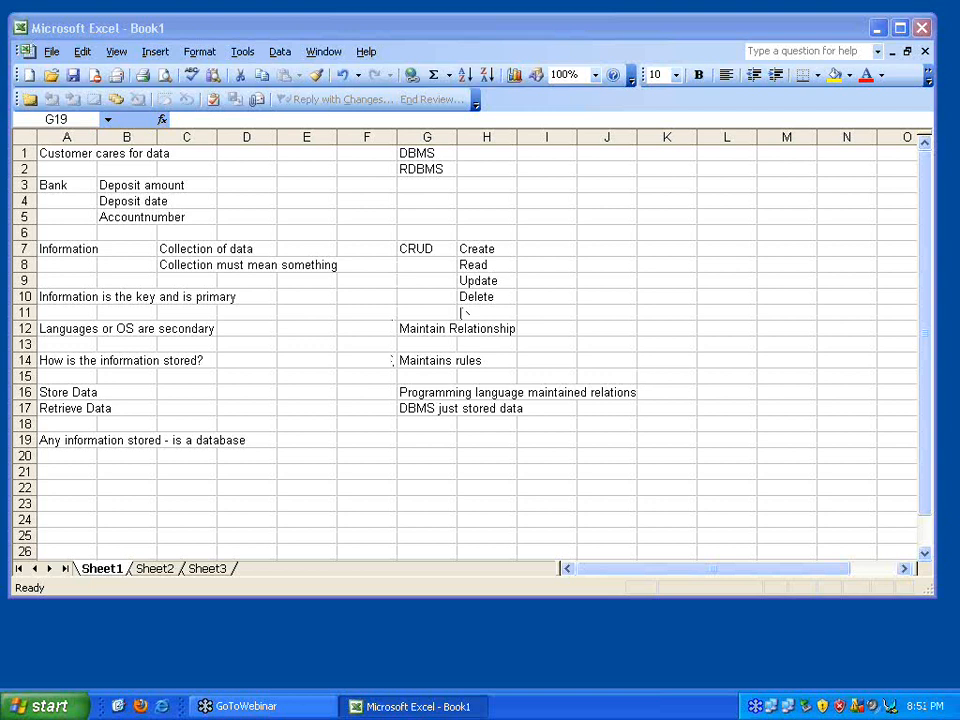
mouse_move(438, 360)
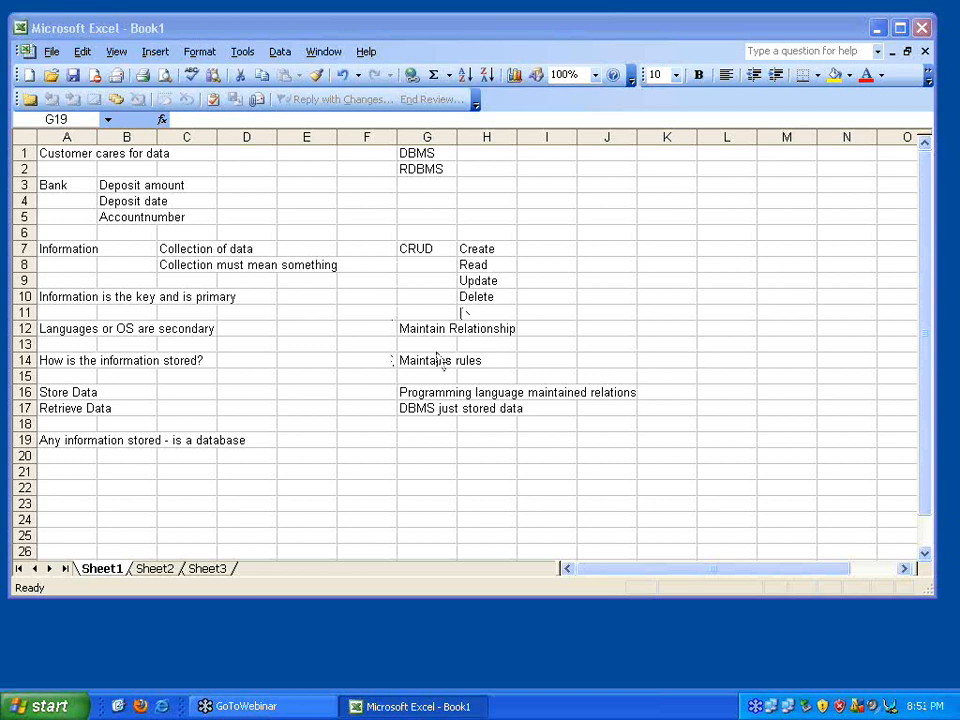
mouse_move(380, 400)
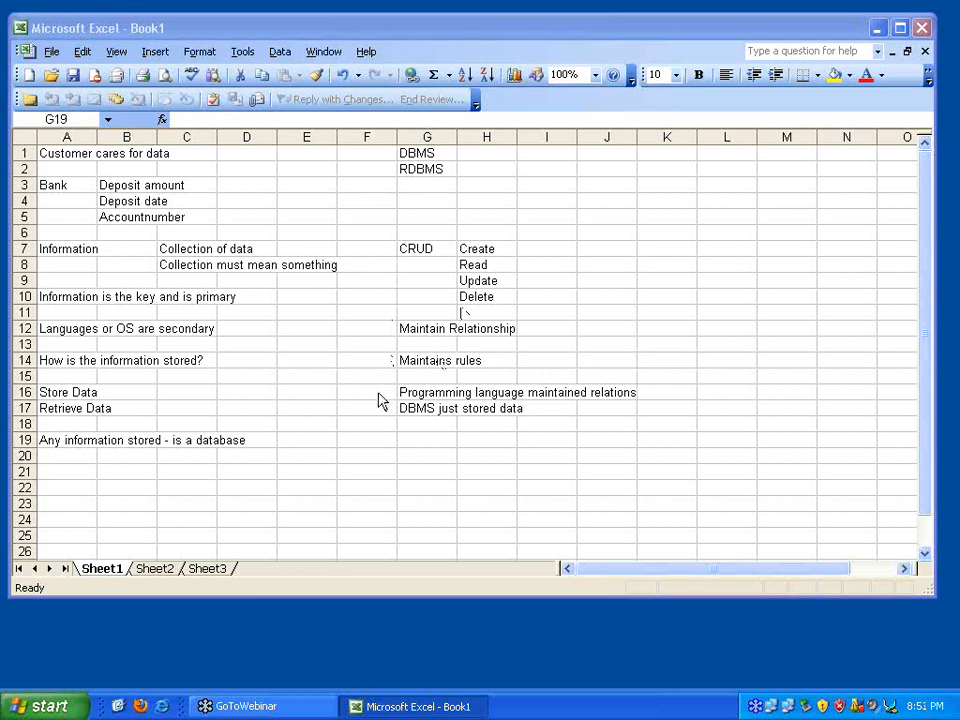
mouse_move(308, 437)
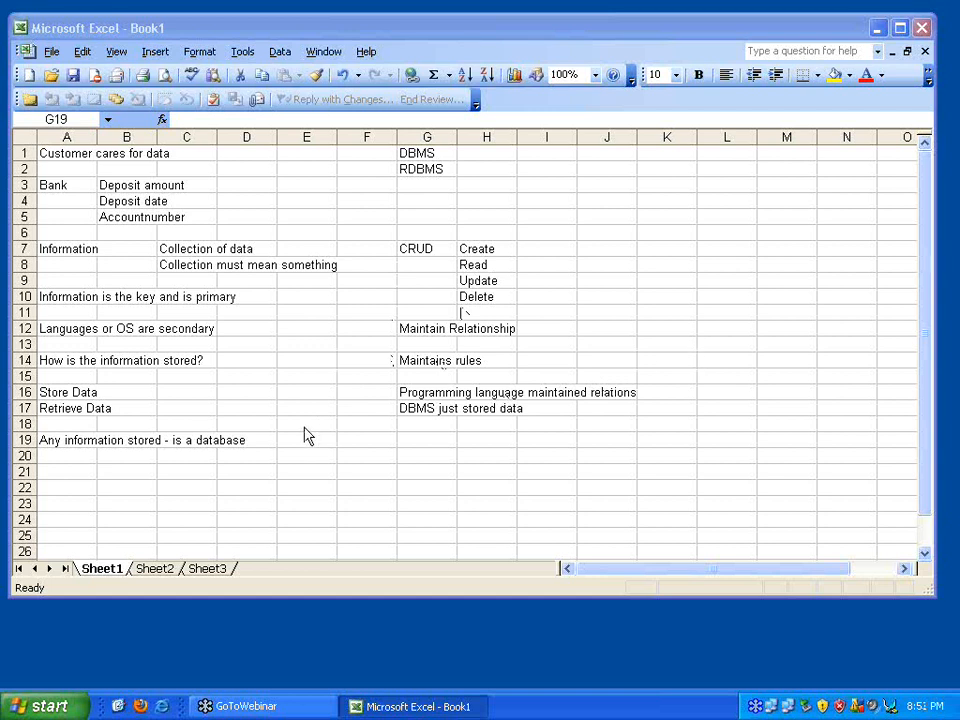
mouse_move(238, 451)
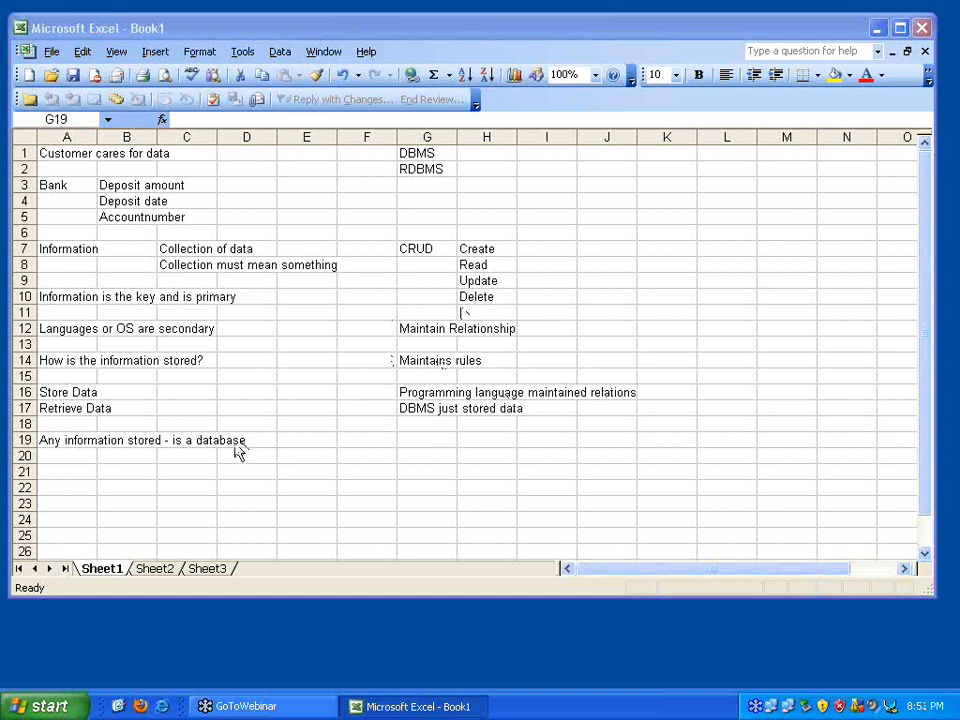
mouse_move(152, 180)
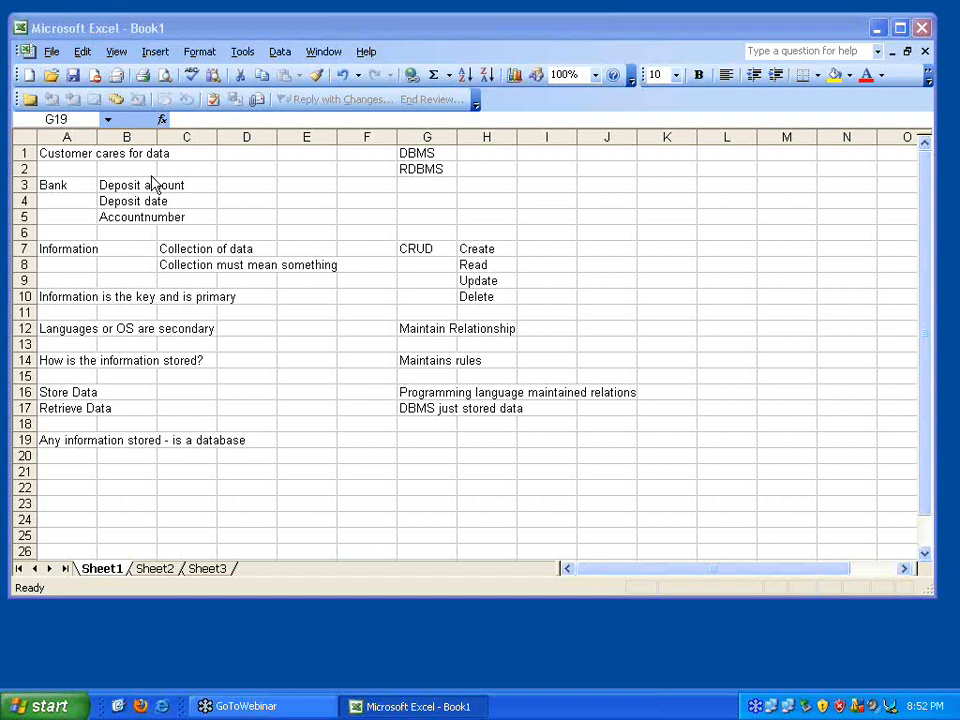
mouse_move(703, 367)
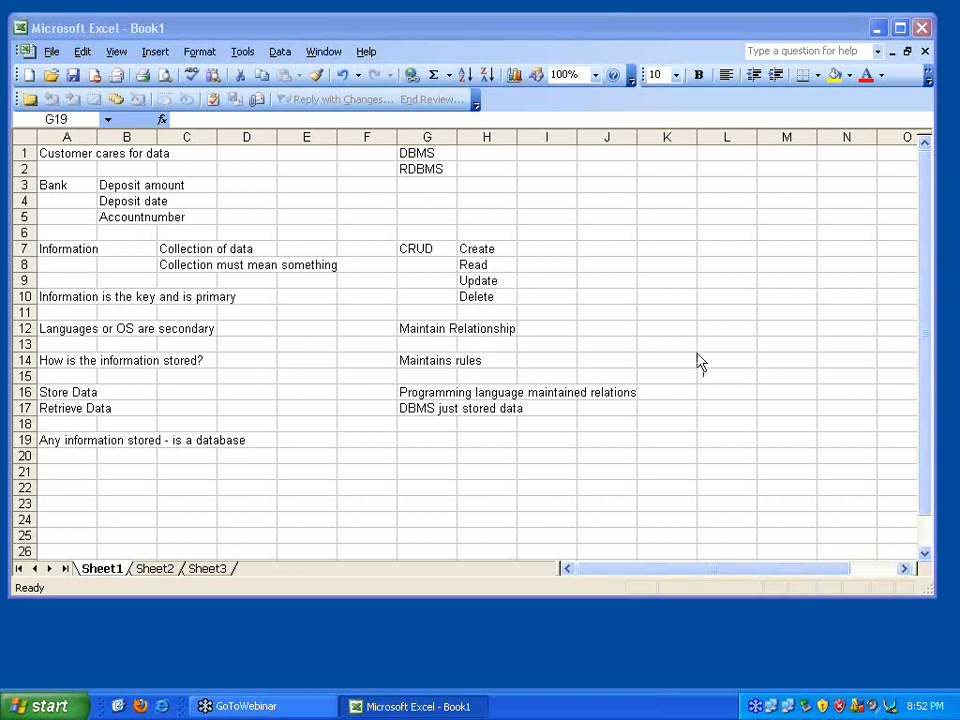
mouse_move(175, 420)
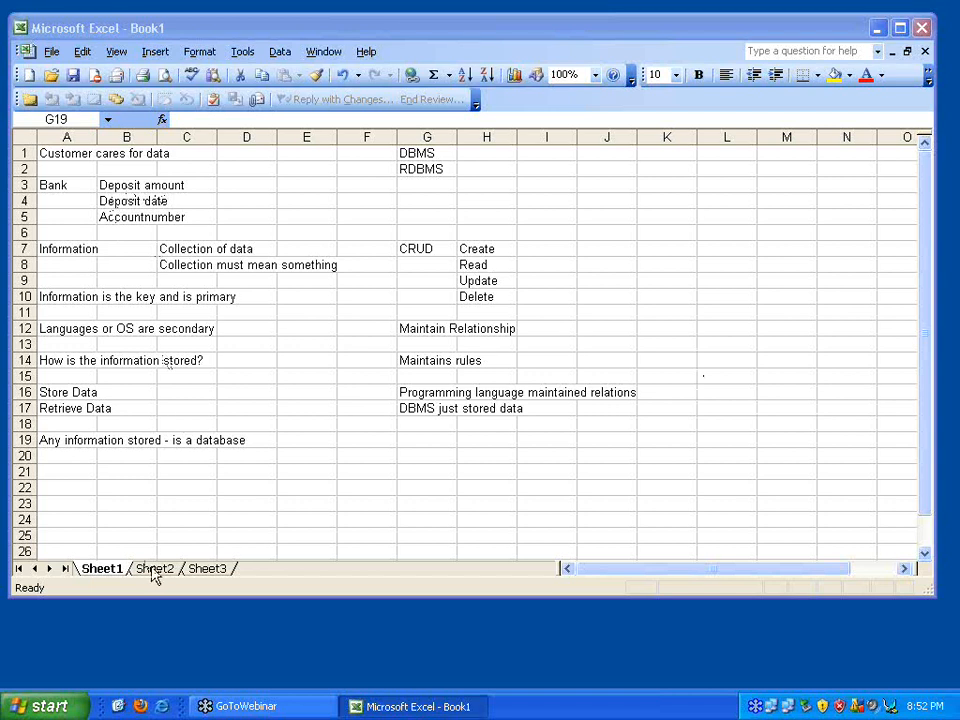
- Switch from Sheet1 to the blank Sheet2 tab
left_click(427, 440)
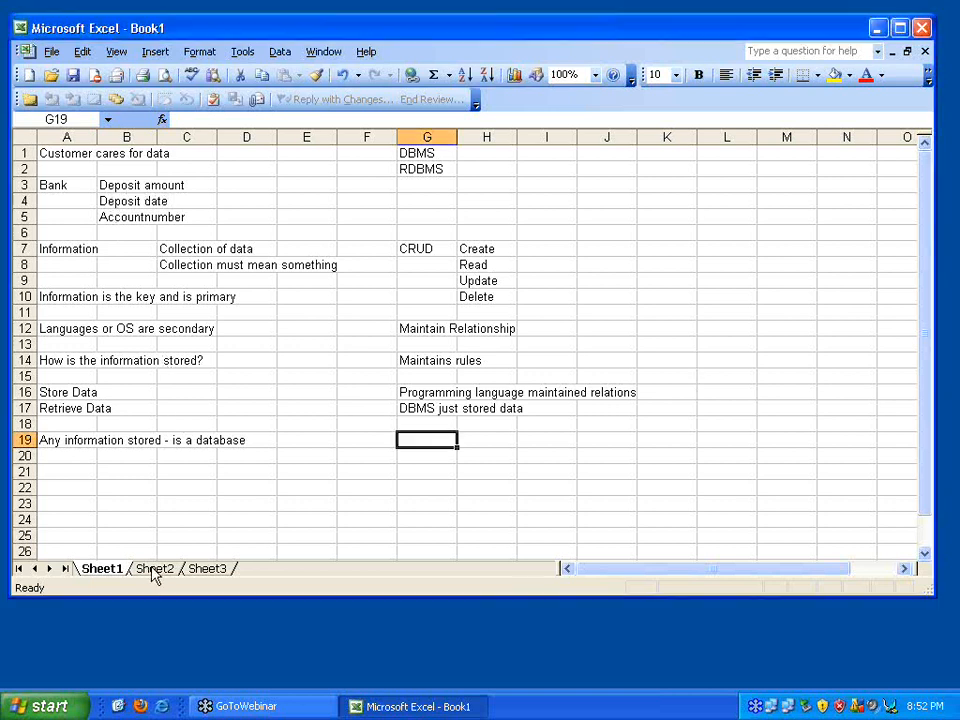
mouse_move(228, 359)
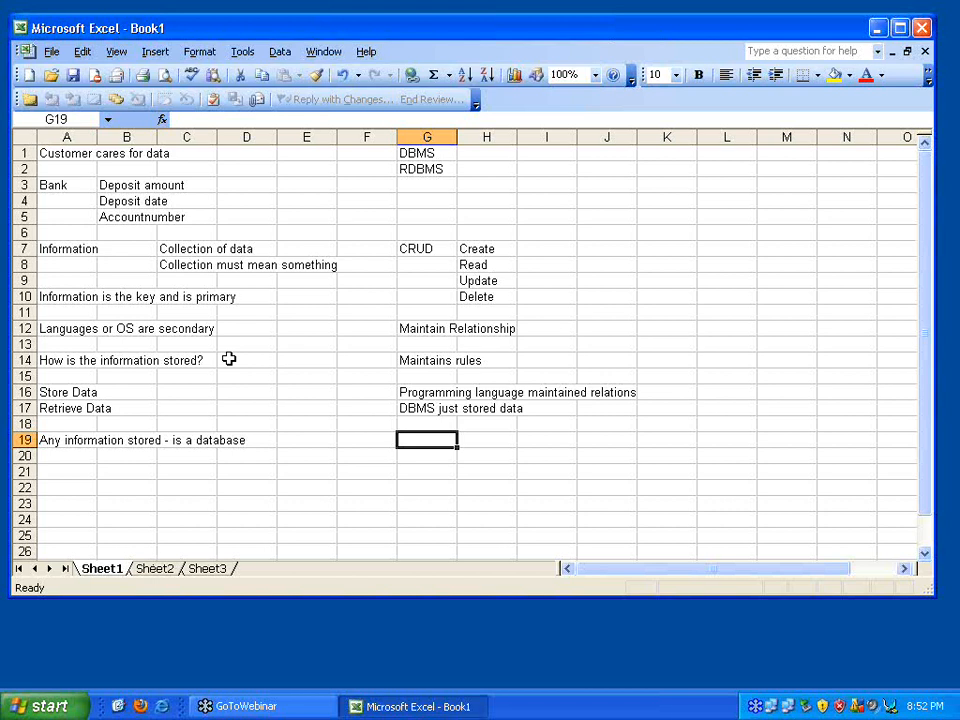
mouse_move(194, 484)
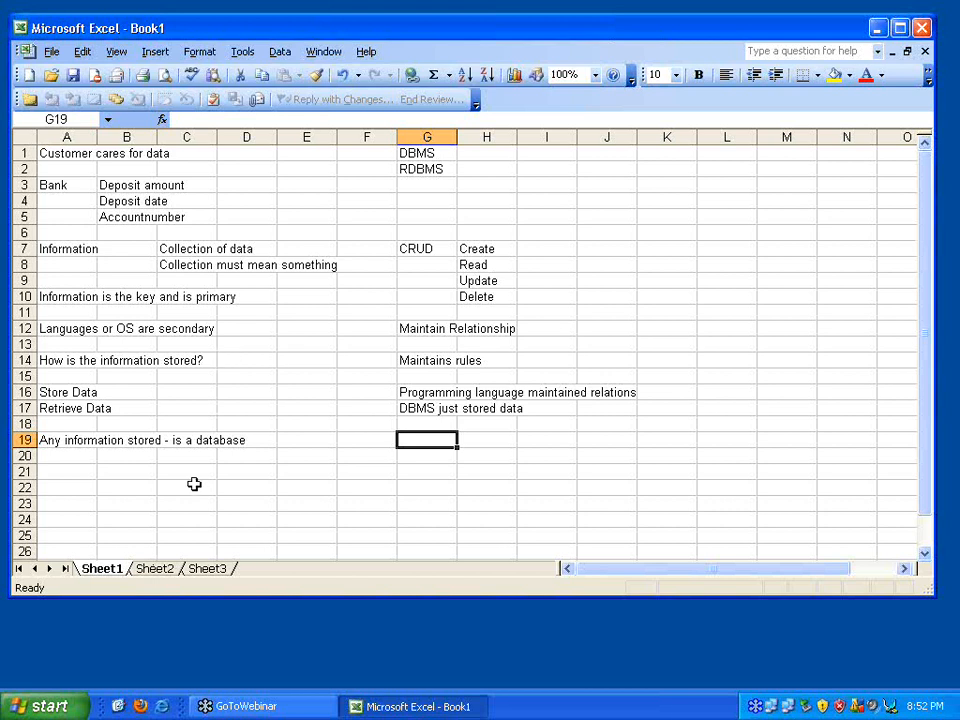
left_click(154, 568)
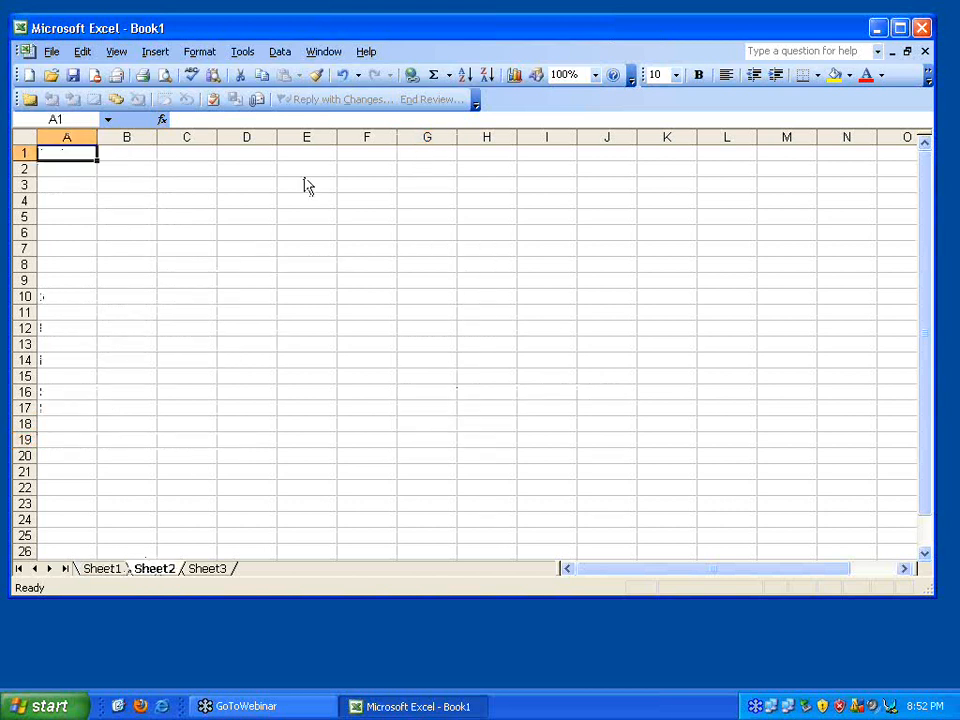